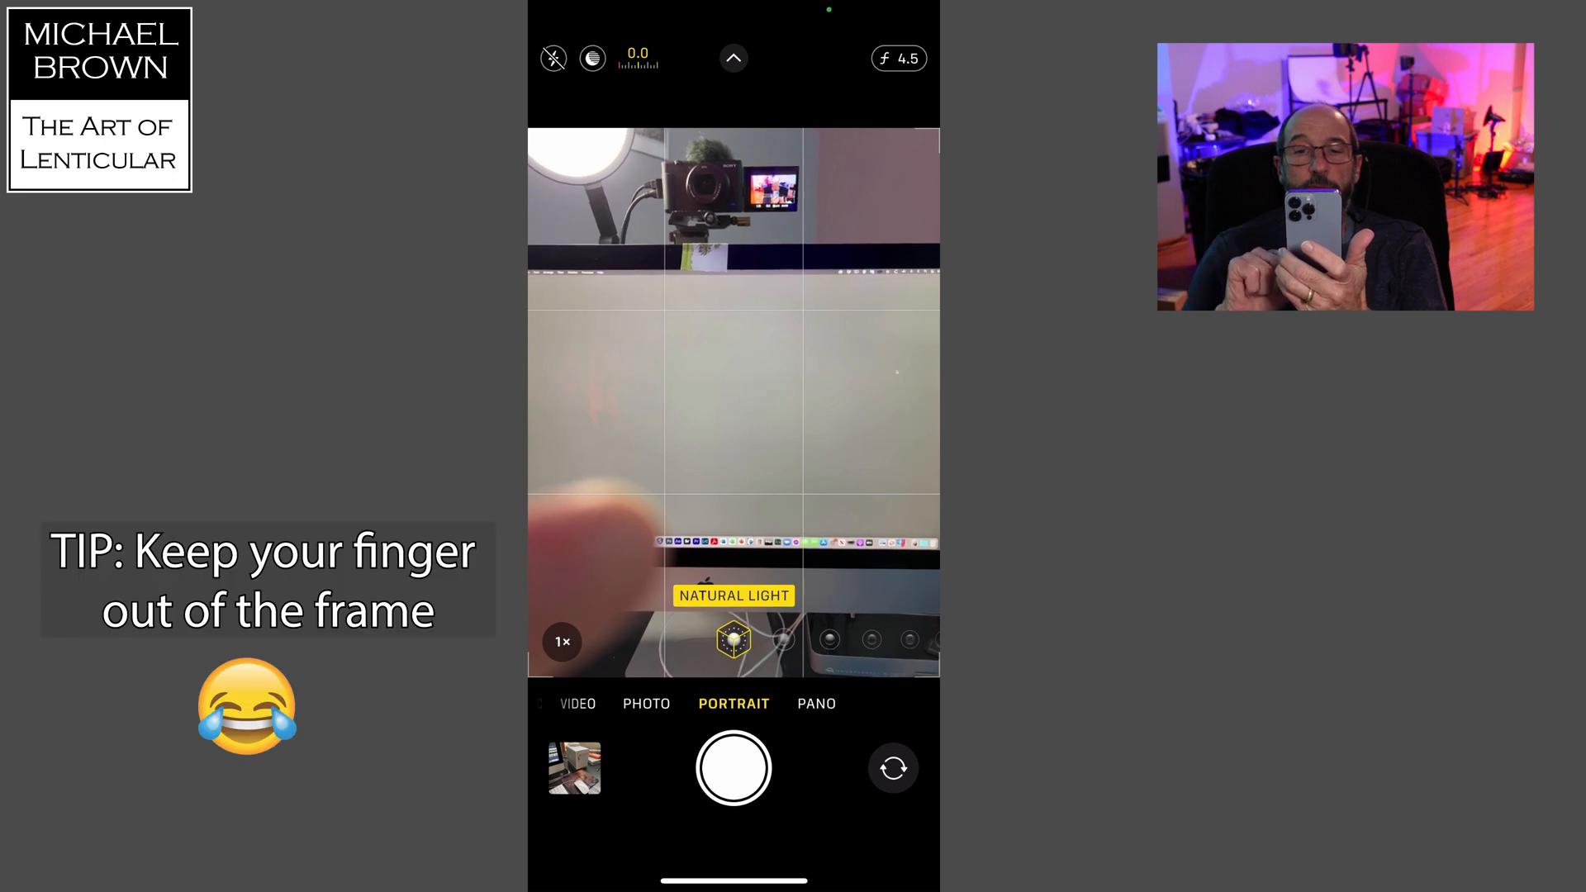
Take a Portrait-mode photo in iOS Camera and return to the home screen.
click(733, 768)
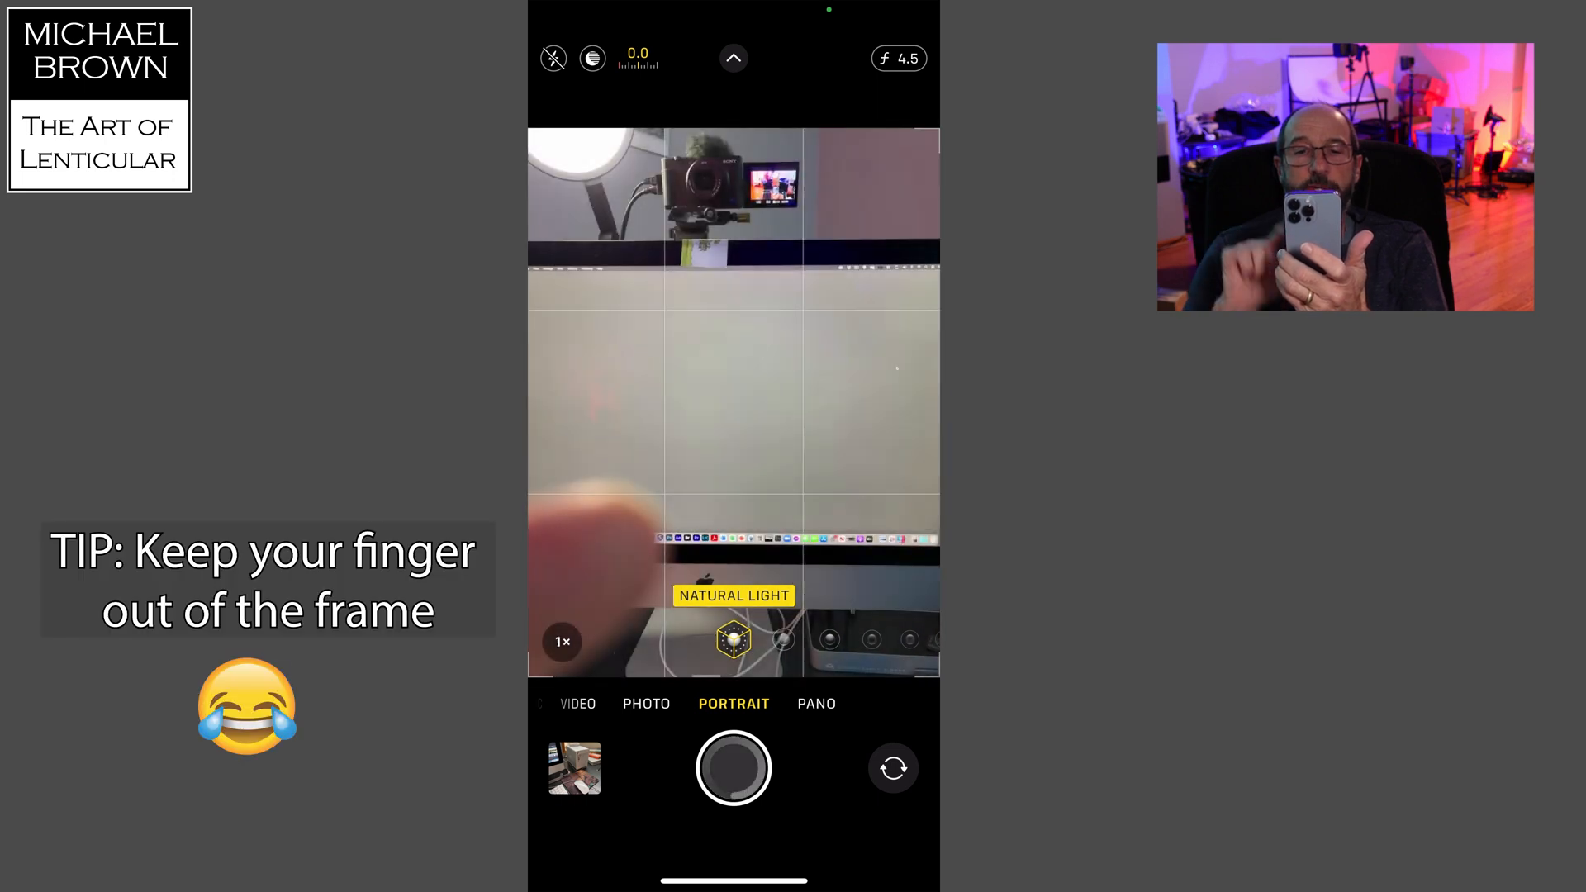
click(732, 767)
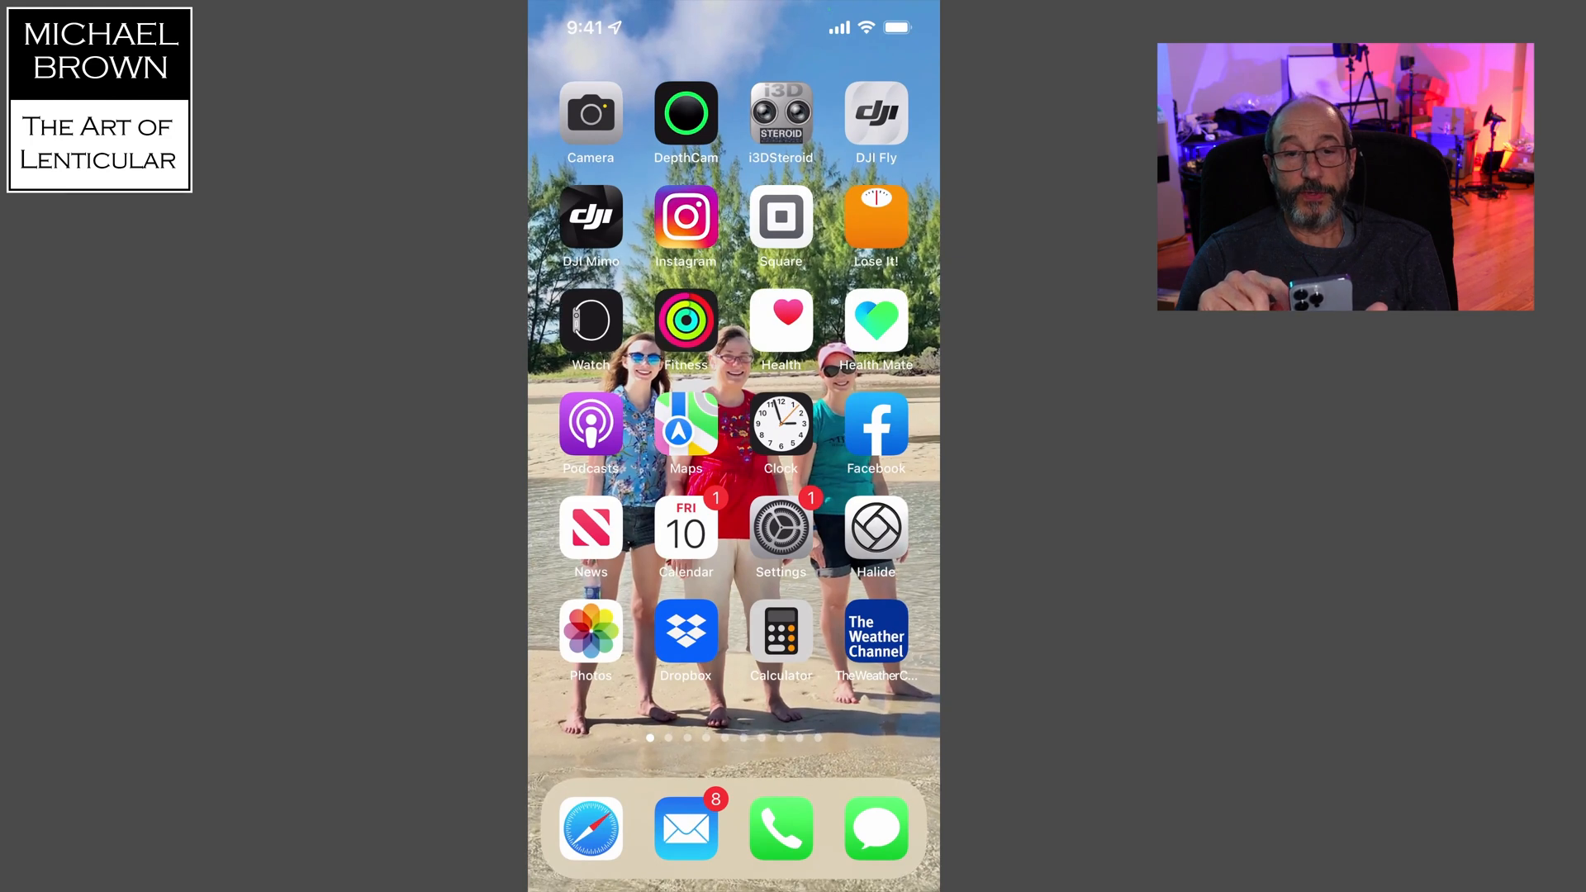
Capture a depth photo of the tabletop frame in DepthCam and review its depth map.
click(685, 113)
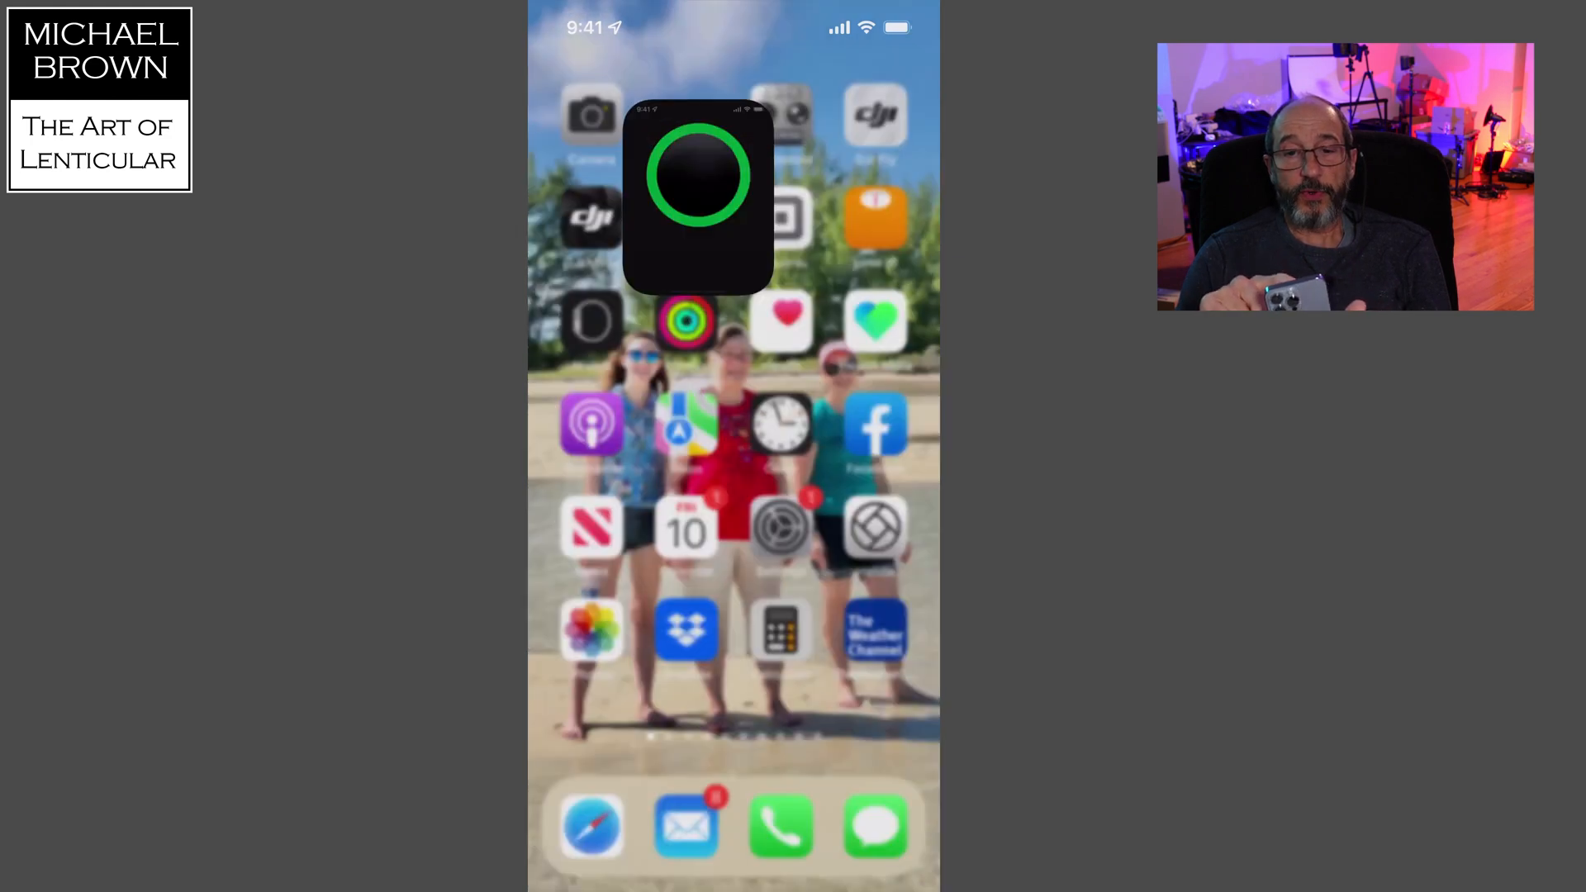
click(694, 202)
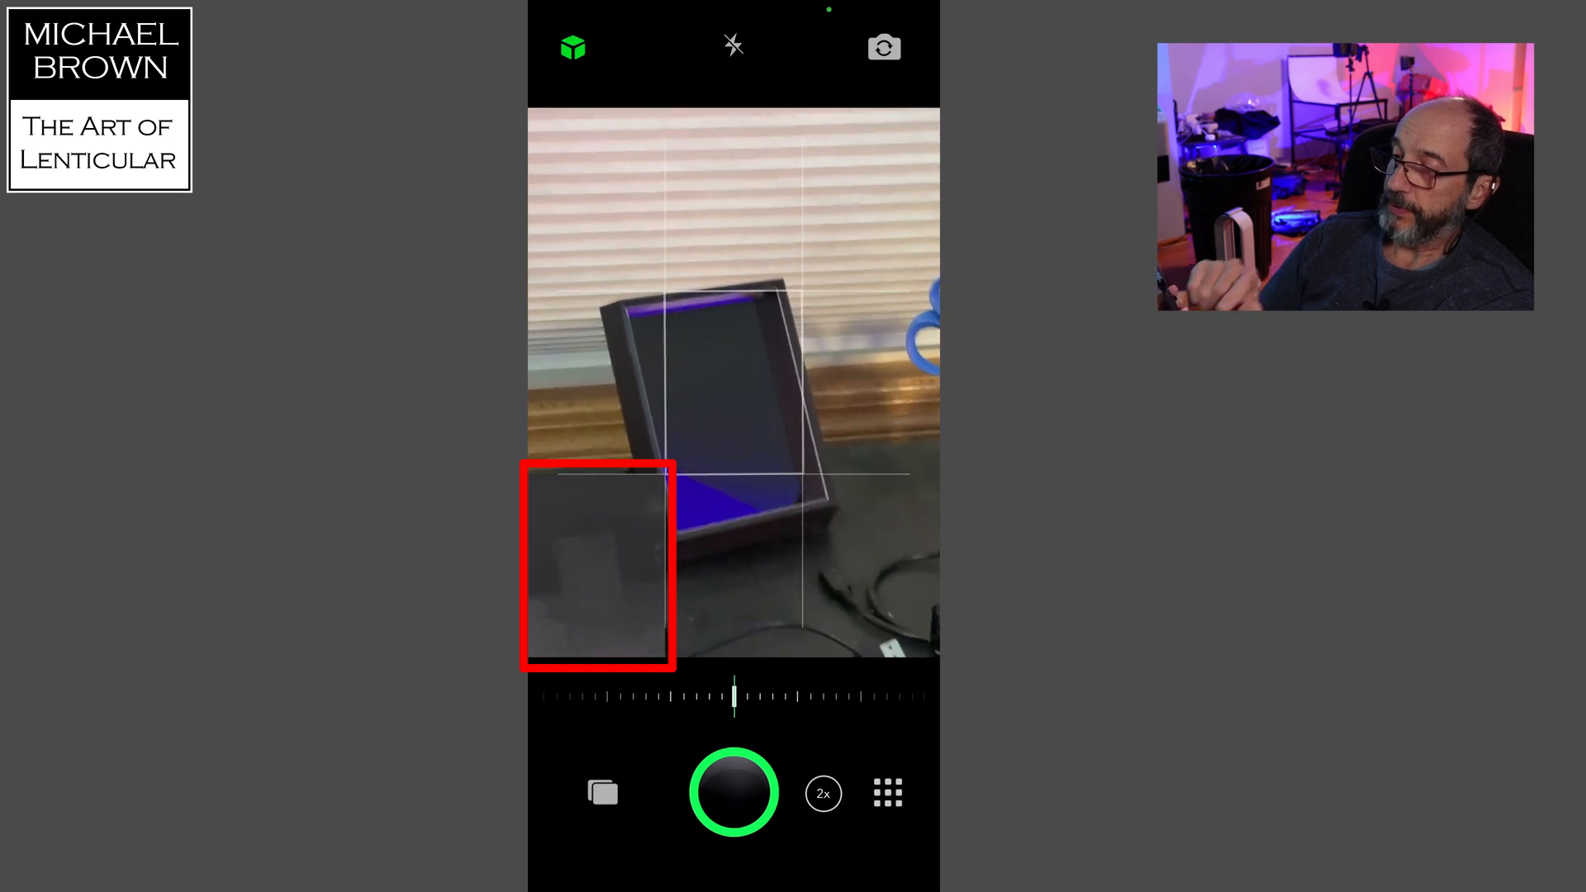
click(823, 794)
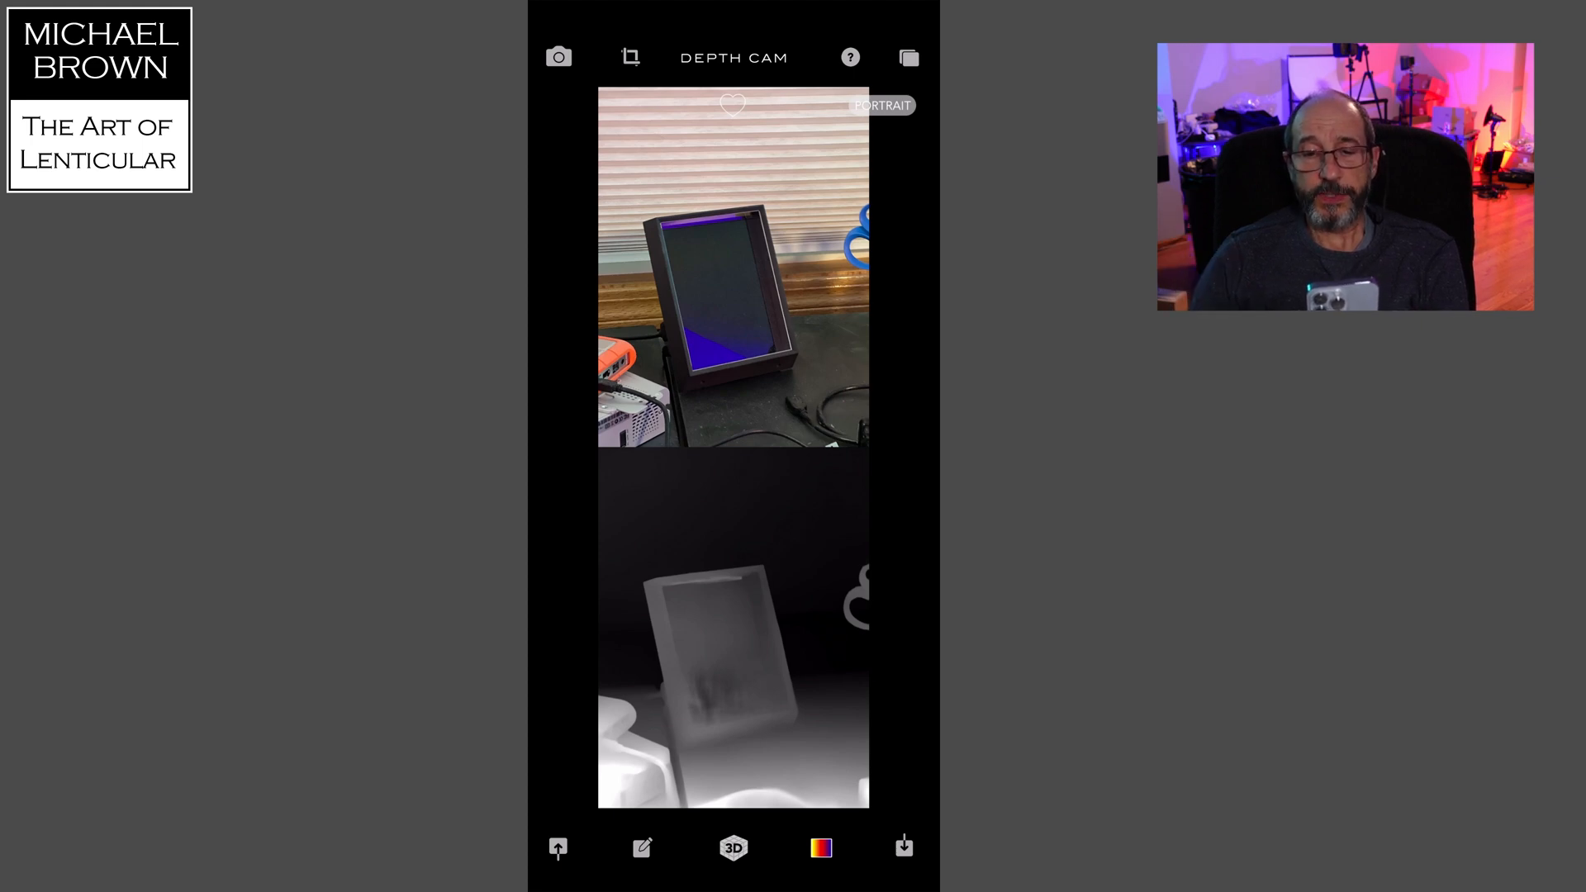
click(903, 847)
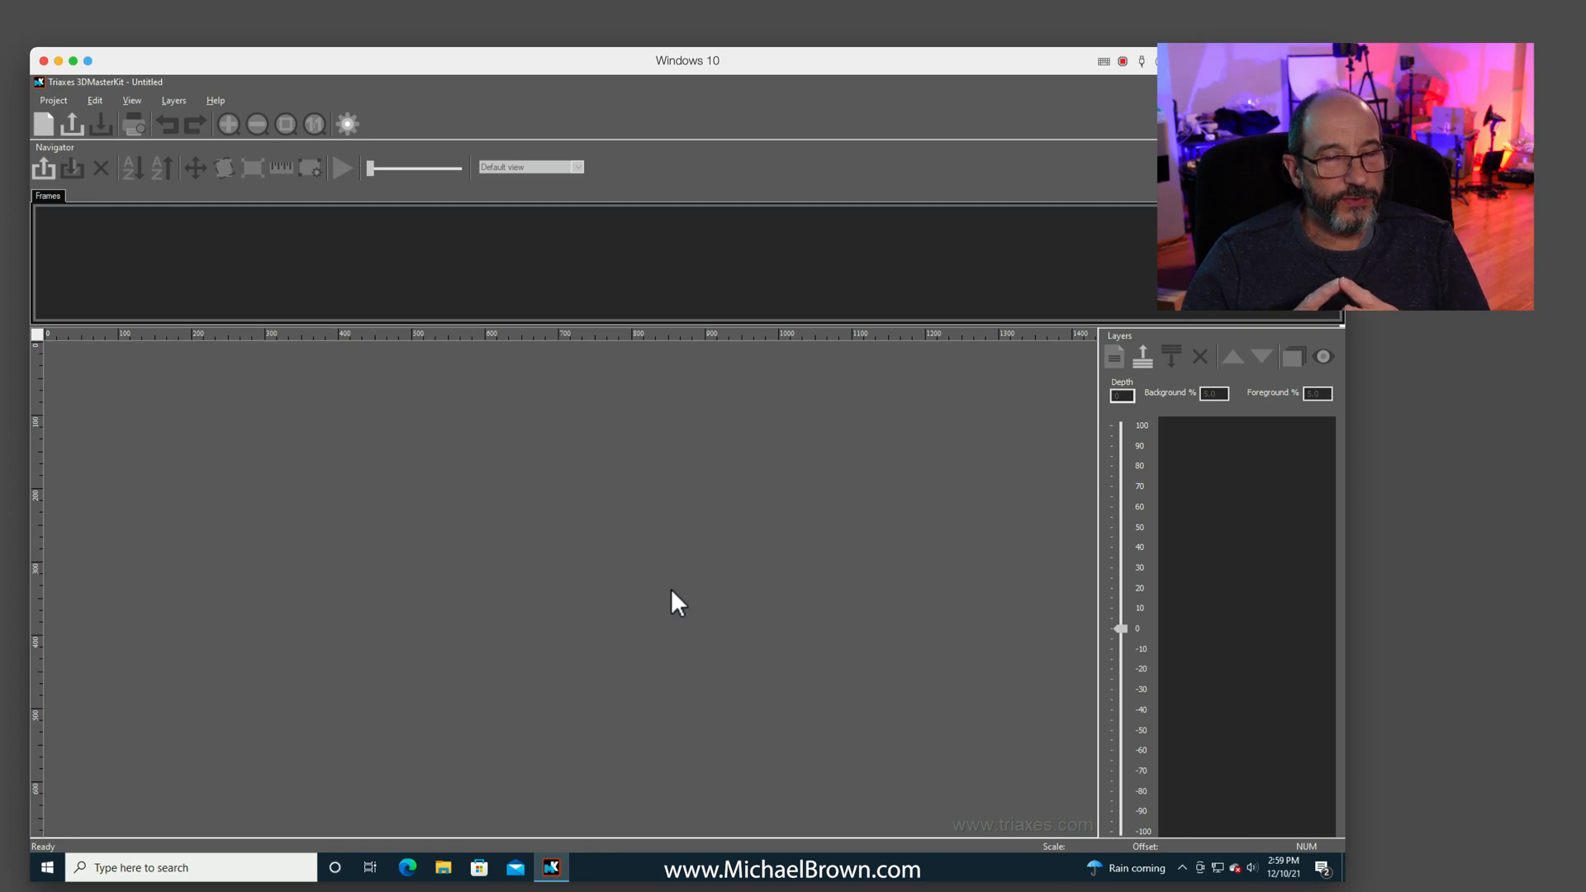
mouse_move(657, 604)
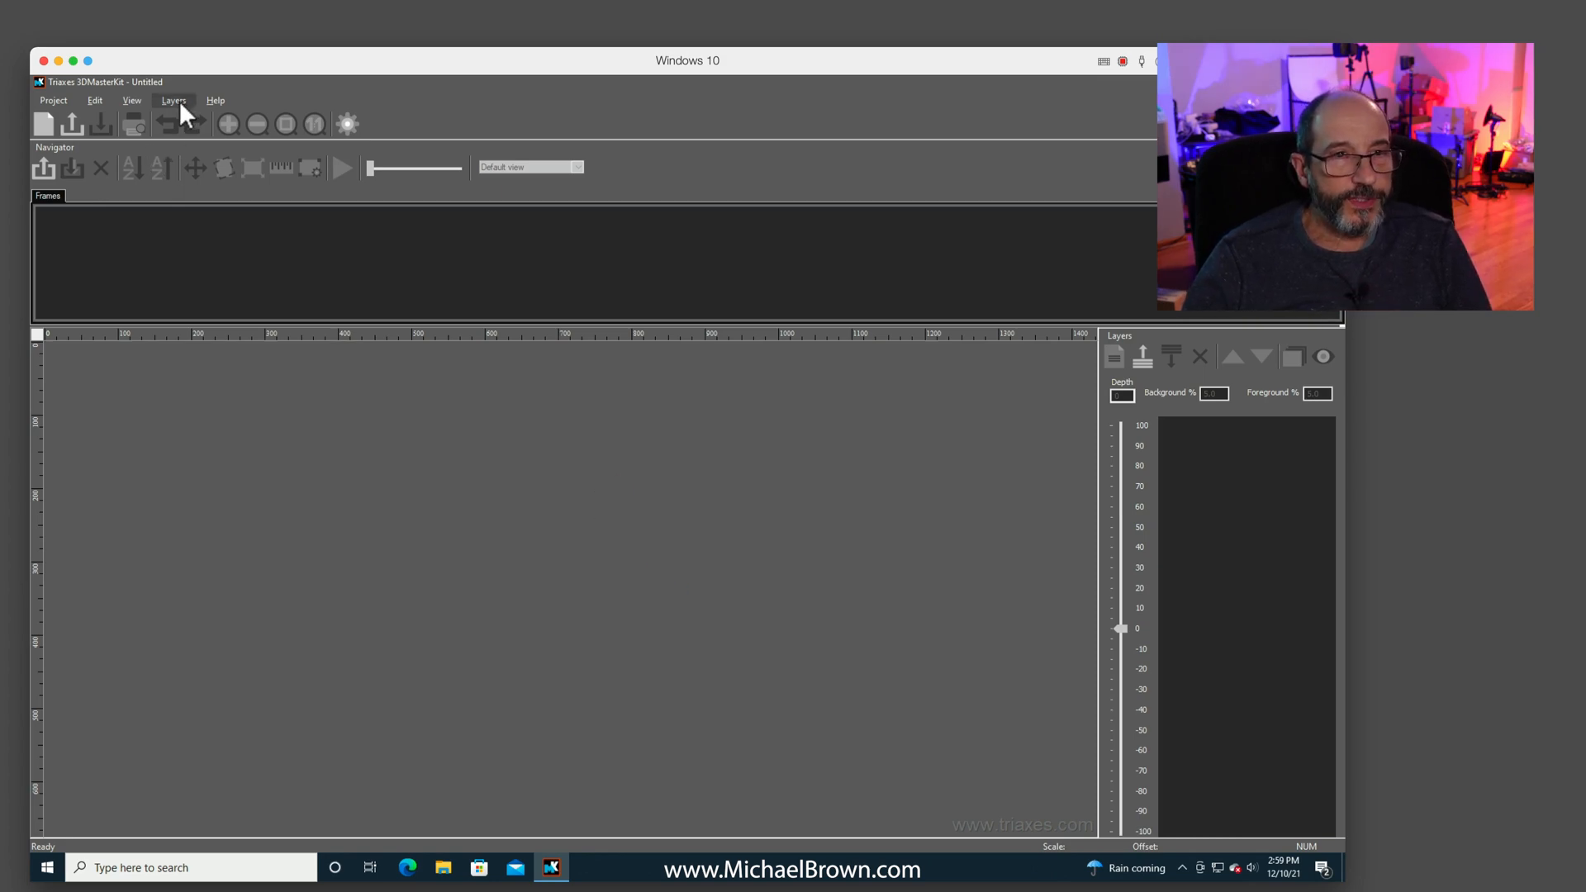
Add IMG_0938.jpg from the Desktop as a new layer via Layers > Add.
click(174, 100)
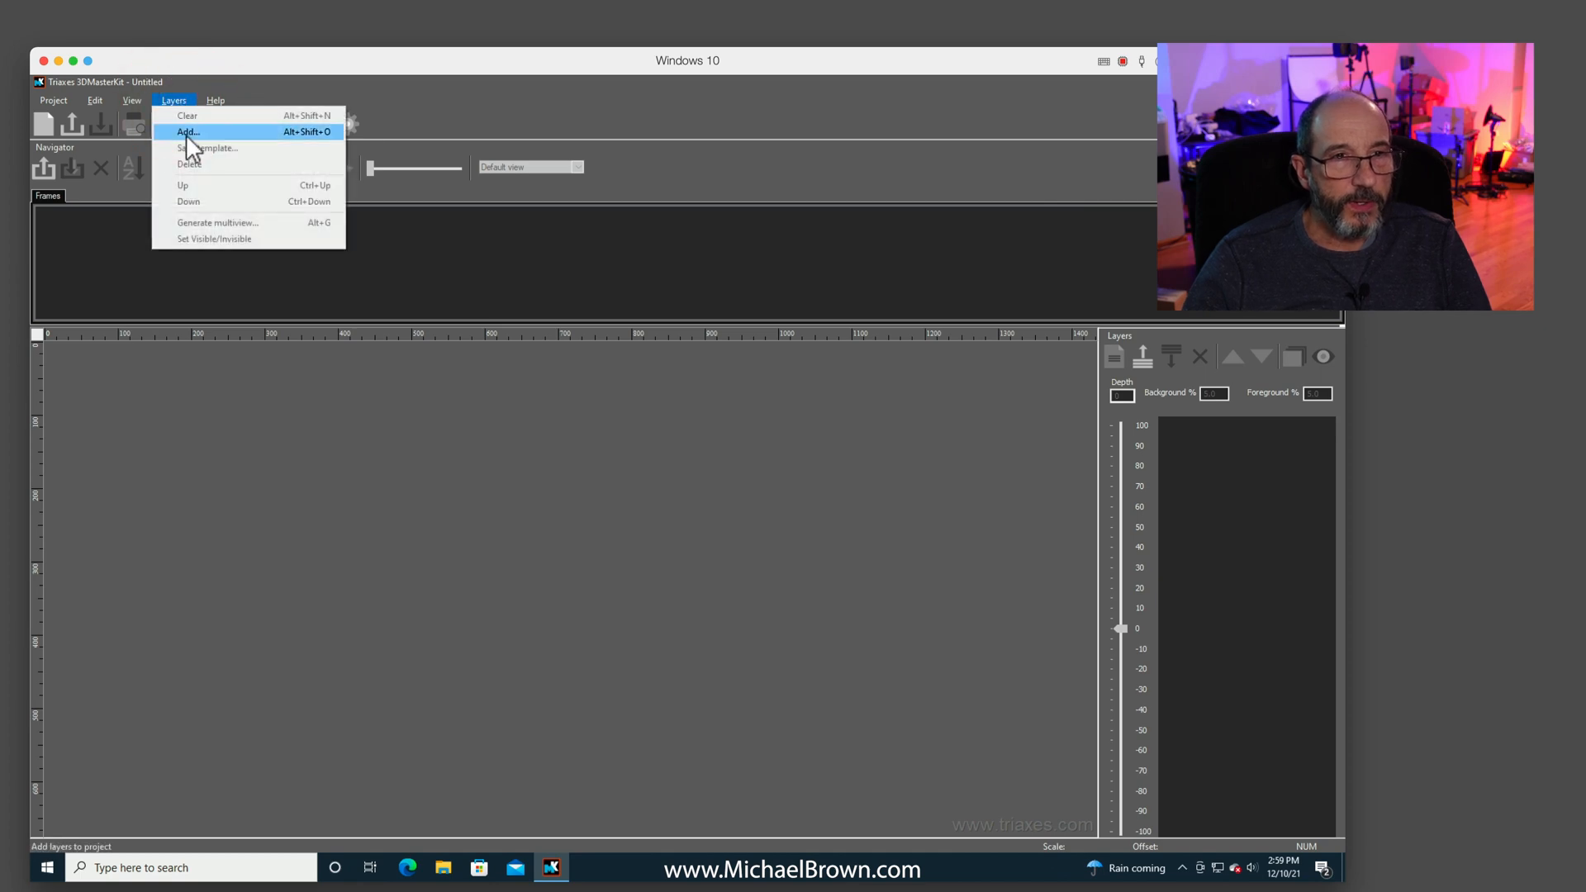
click(188, 133)
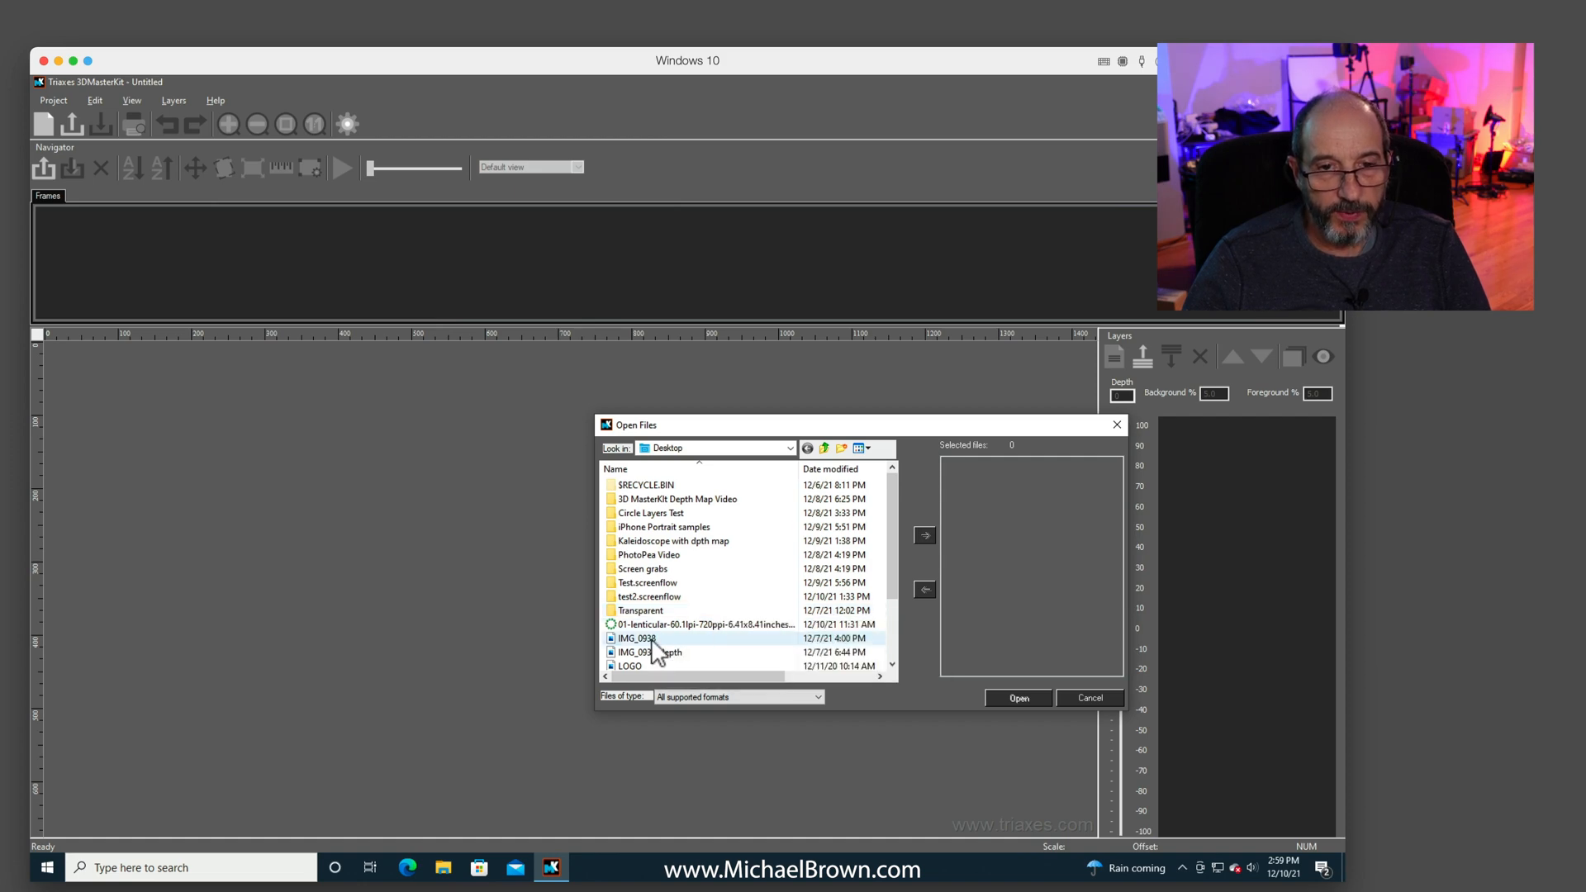
click(637, 638)
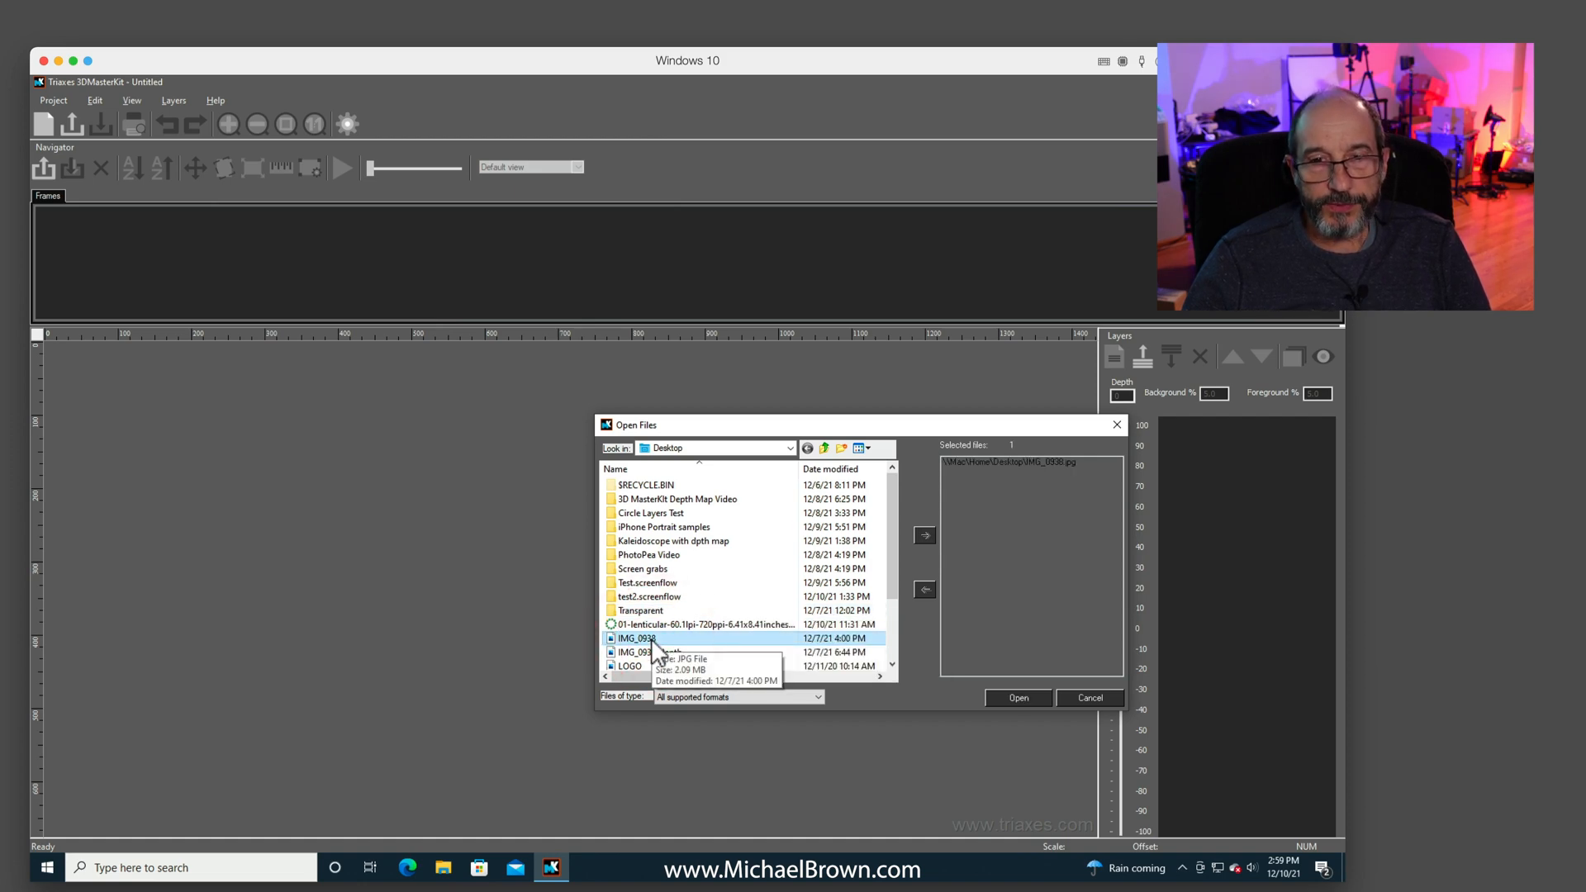
click(1018, 698)
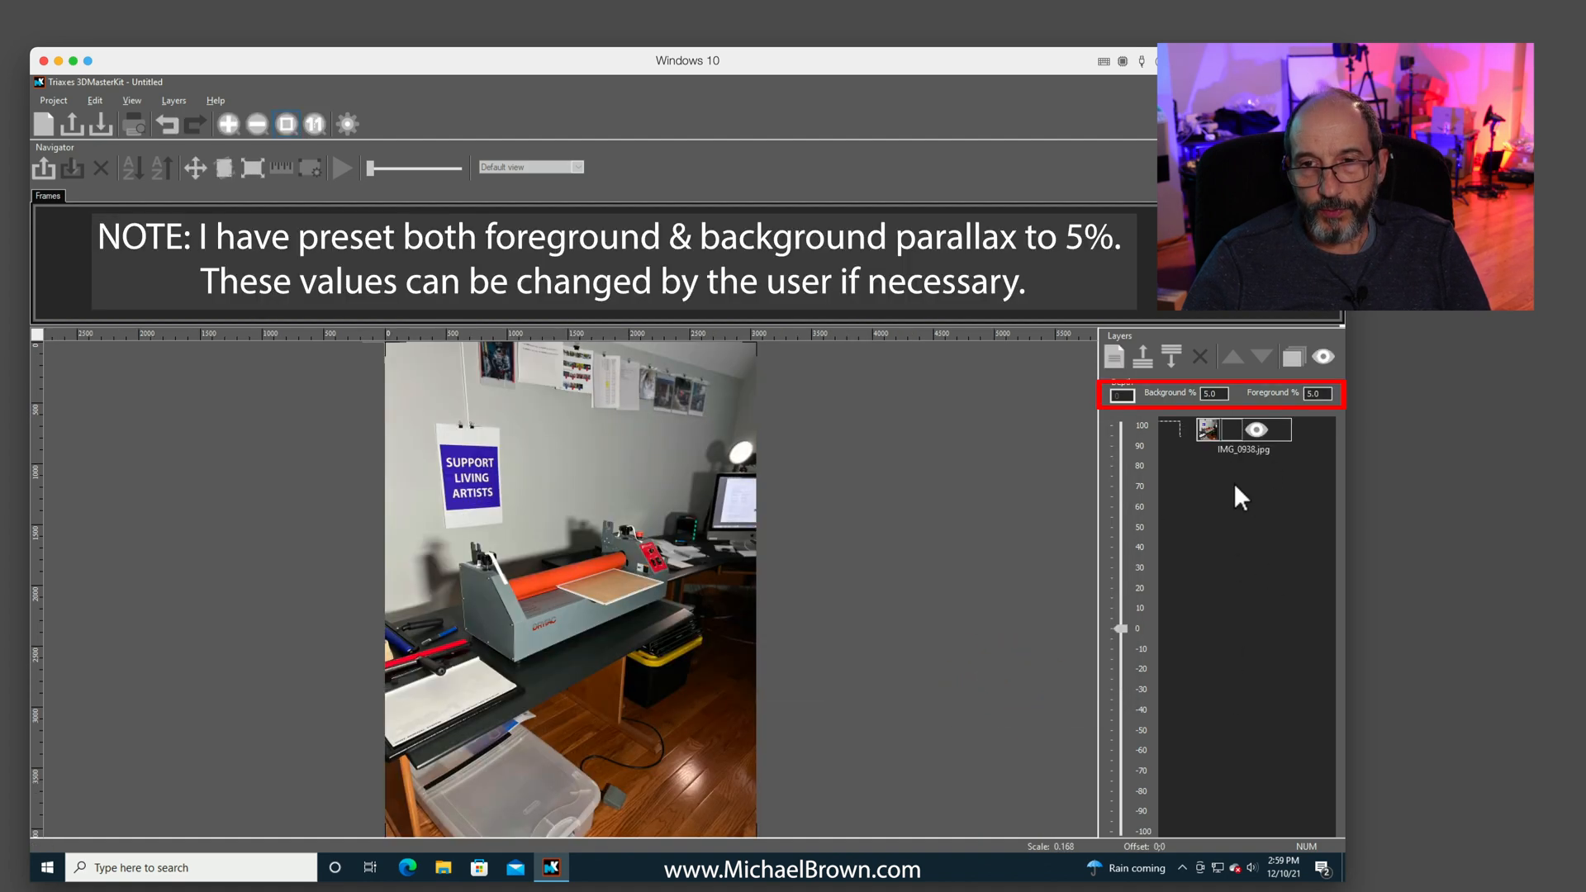
Raise the IMG_0938.jpg layer depth to 100, then 97, then back to 0.
click(1243, 430)
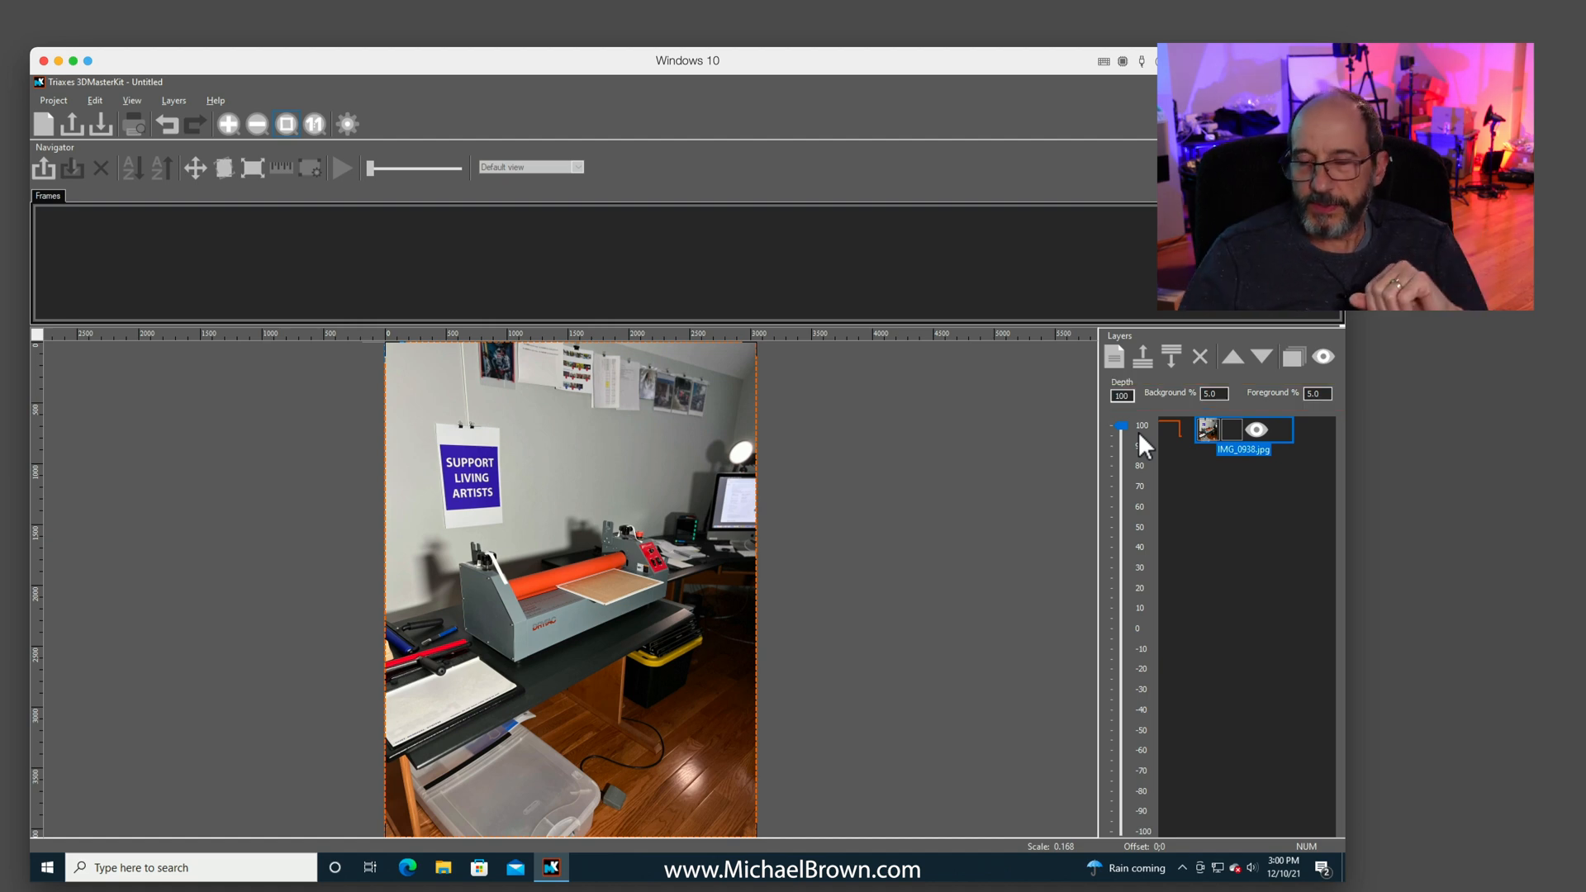
drag(1121, 426, 1121, 445)
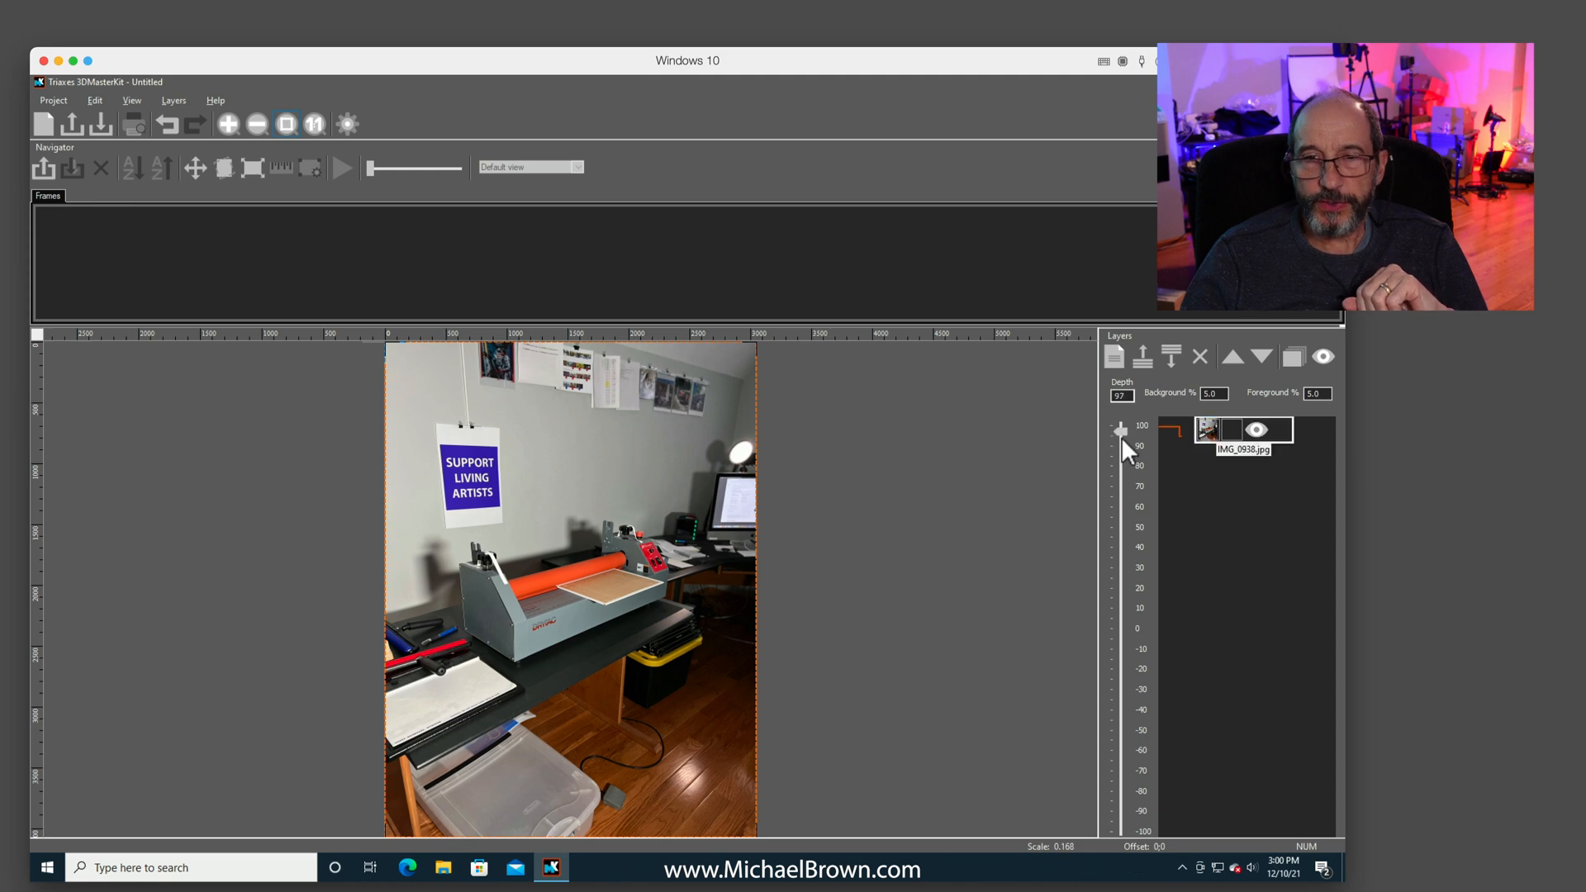
drag(1120, 427, 1120, 629)
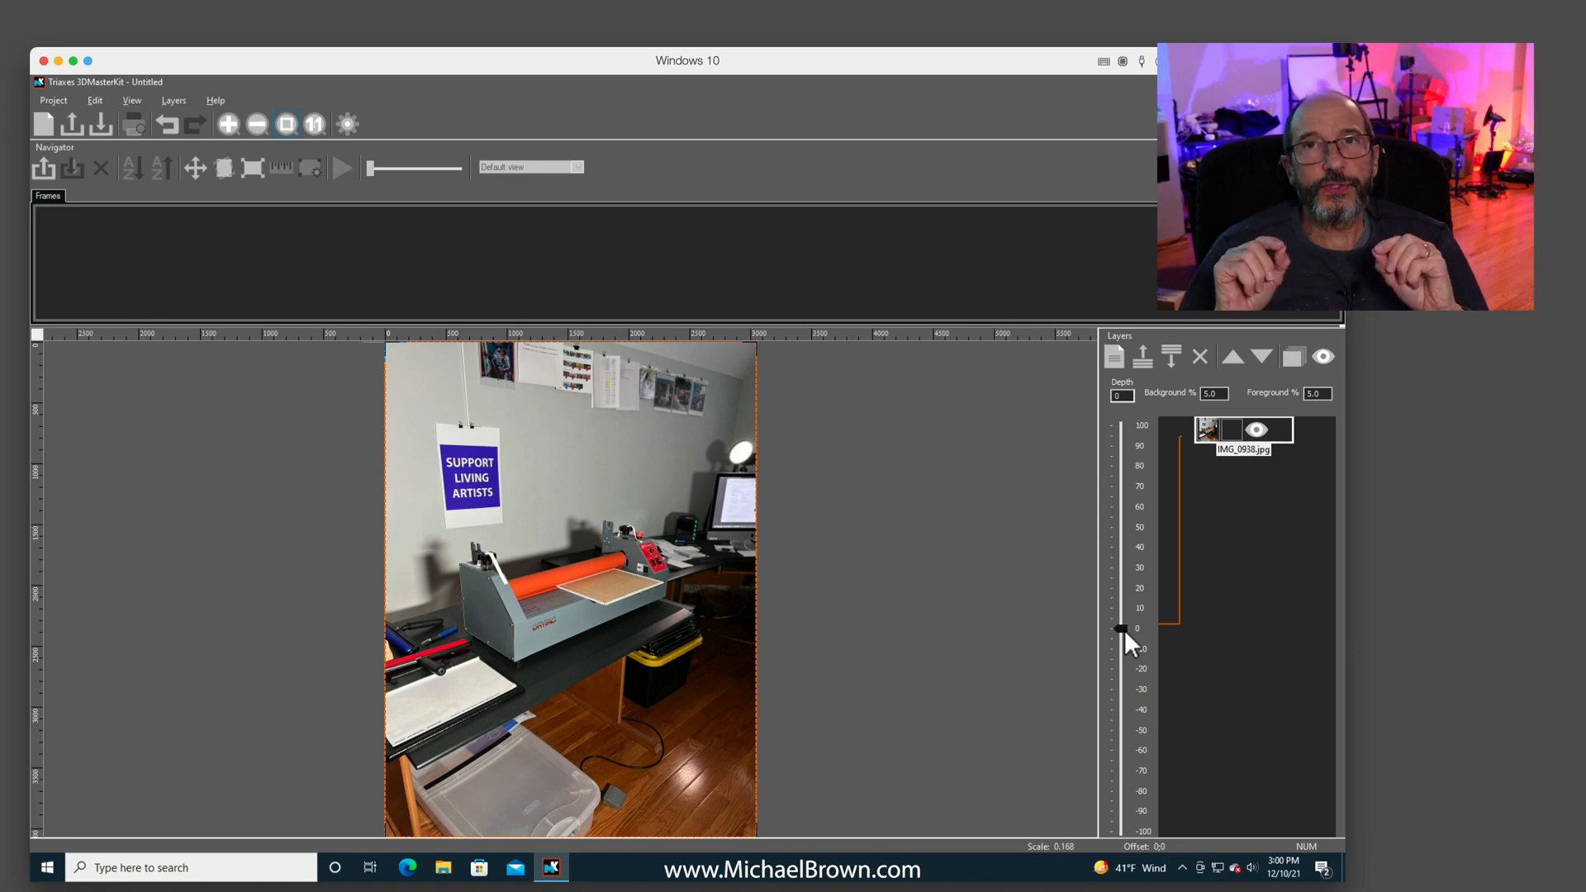
drag(1123, 629, 1123, 627)
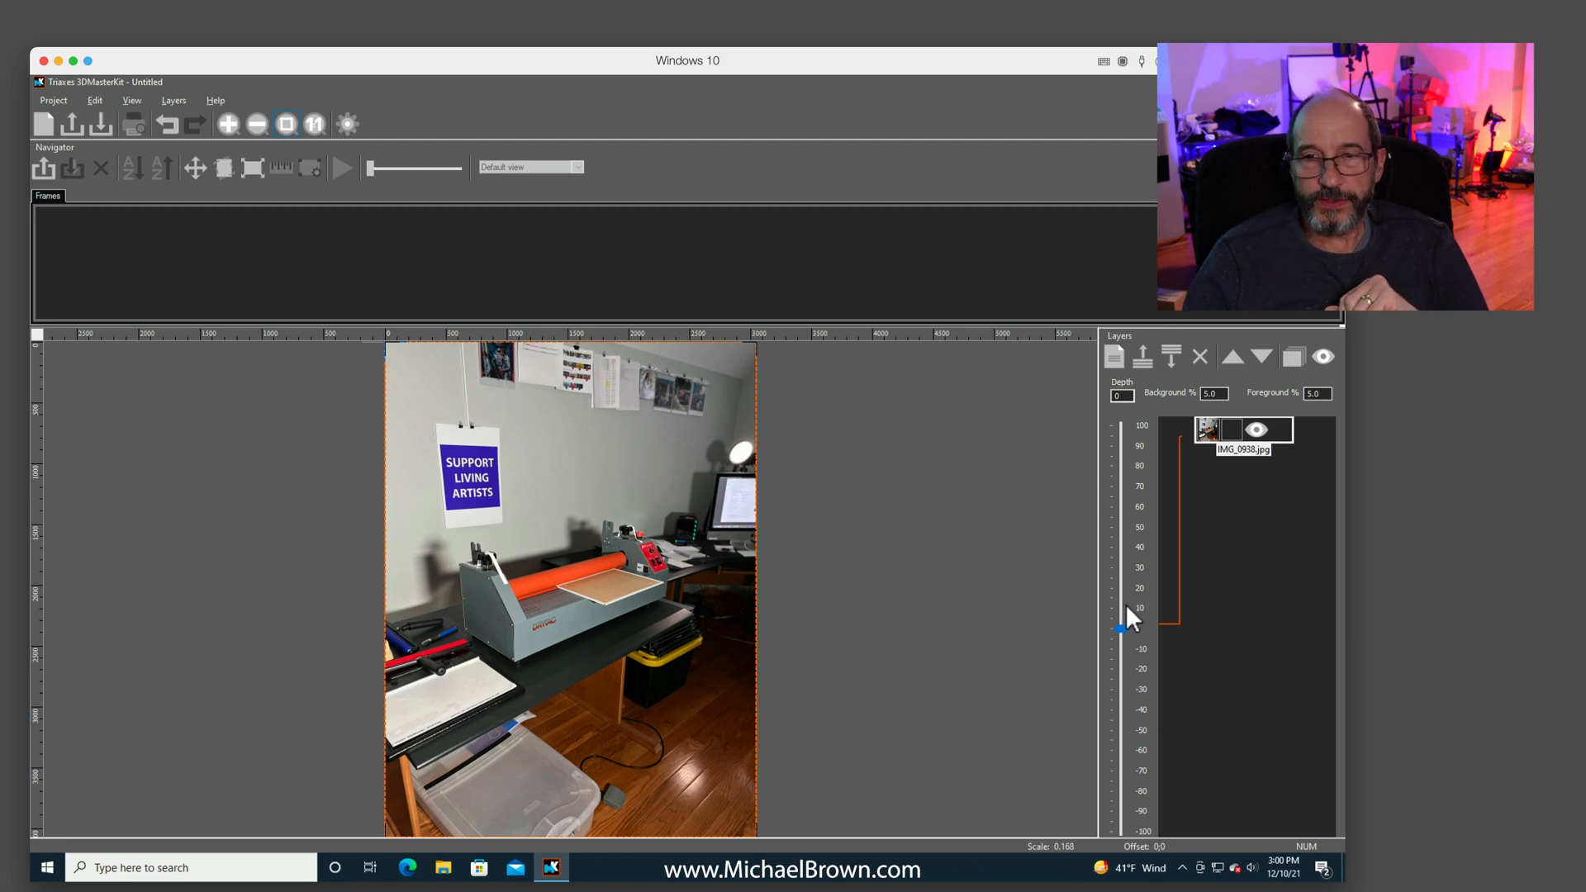
Load IMG_0938-depth.png as the depth map for the IMG_0938.jpg layer.
right_click(1209, 429)
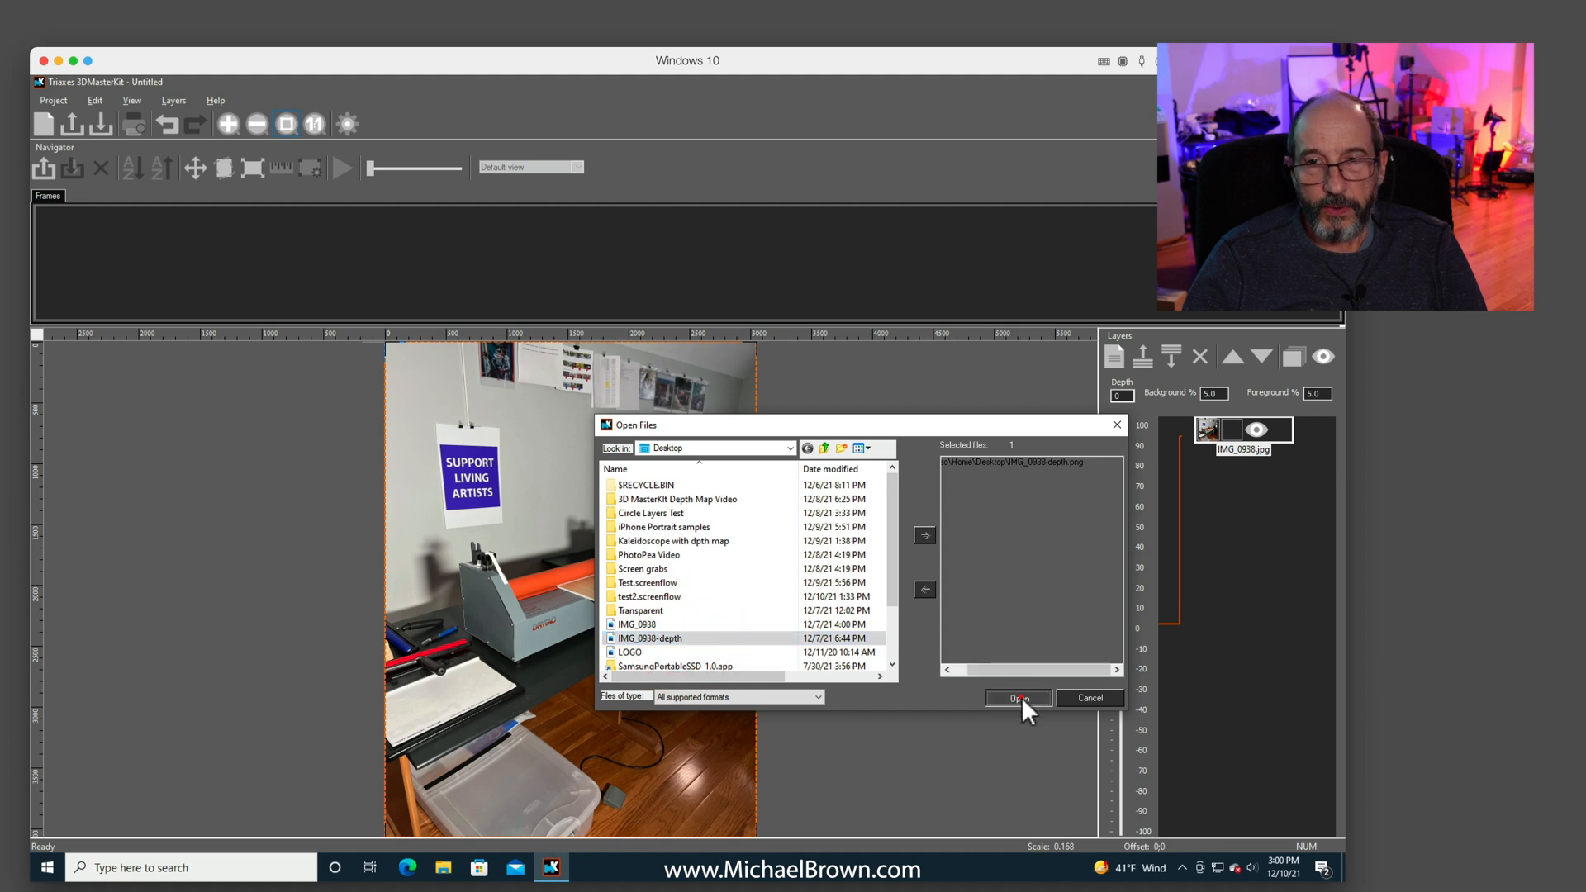
click(1017, 699)
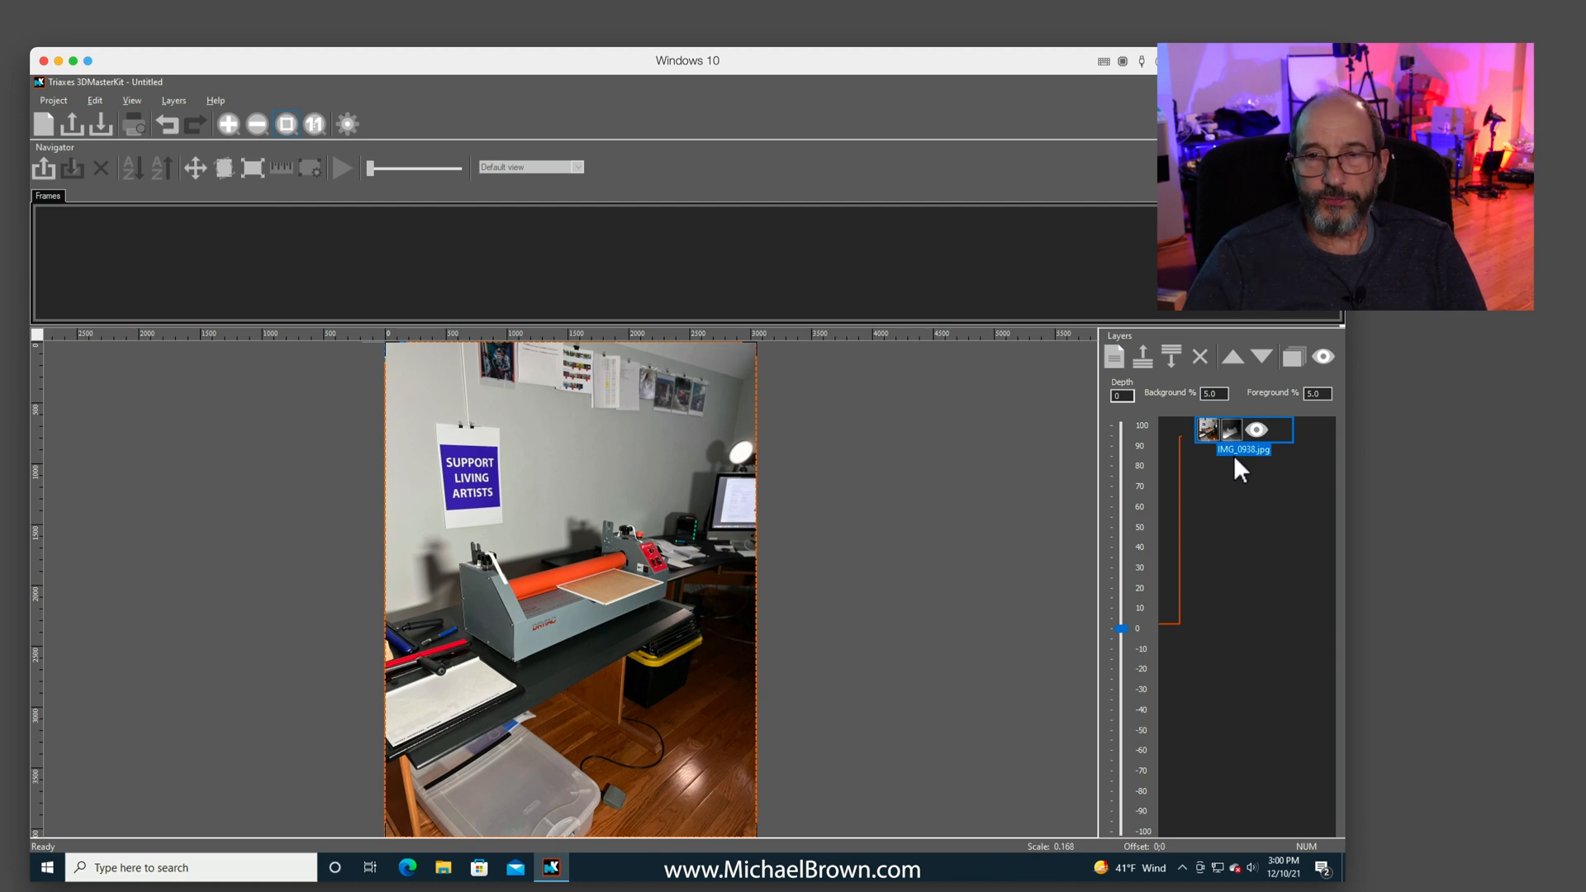
mouse_move(1294, 356)
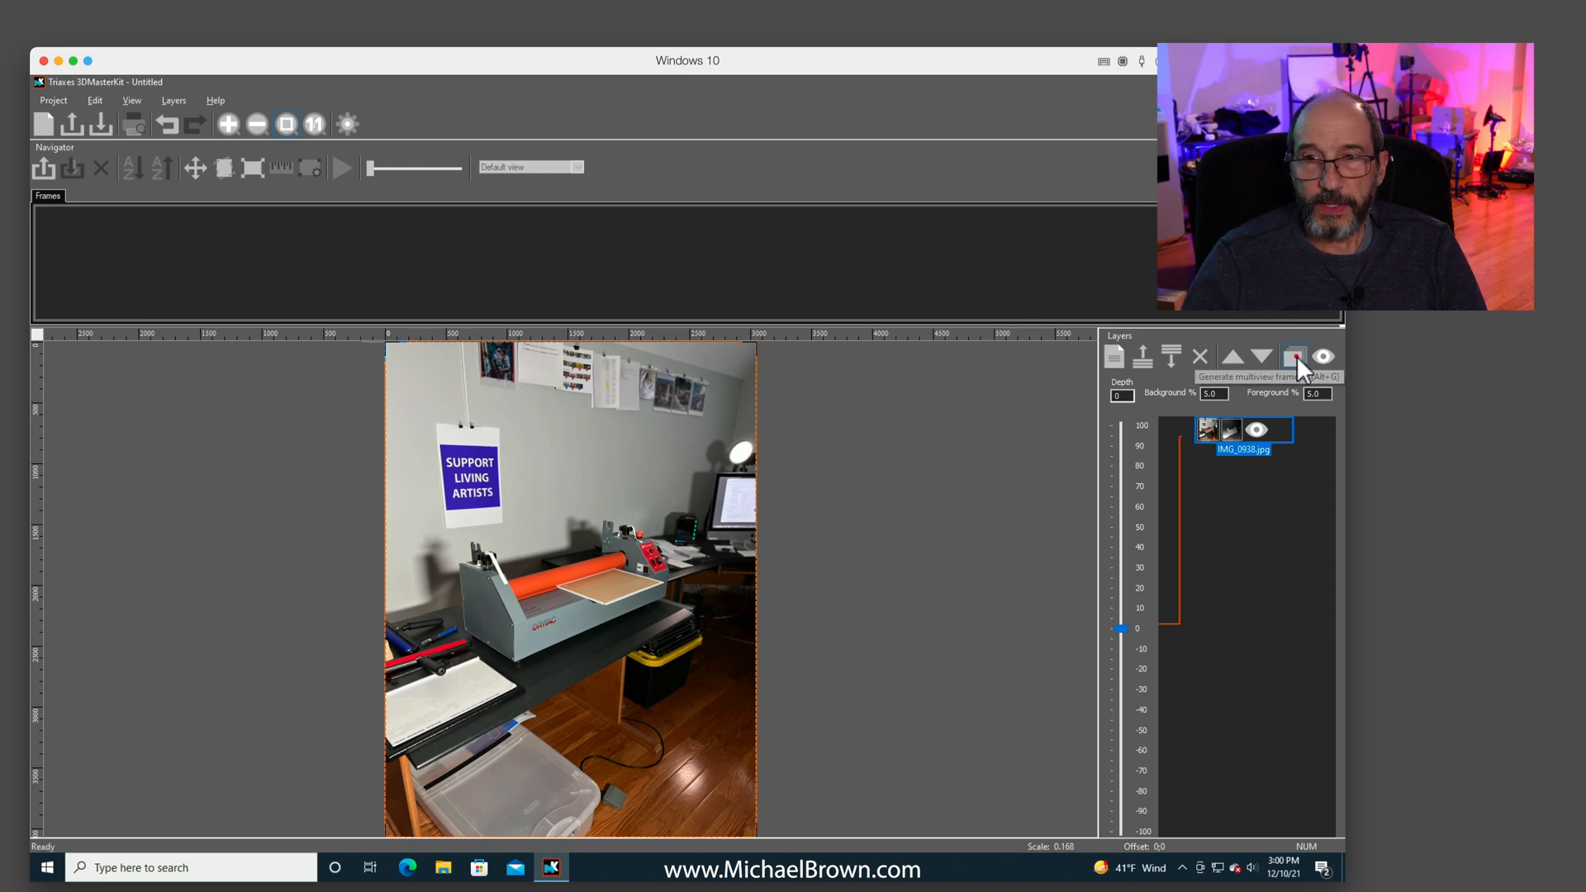
Generate 24 multiview frames with Auto N at 720 ppi and 60.0 lpi.
click(1294, 357)
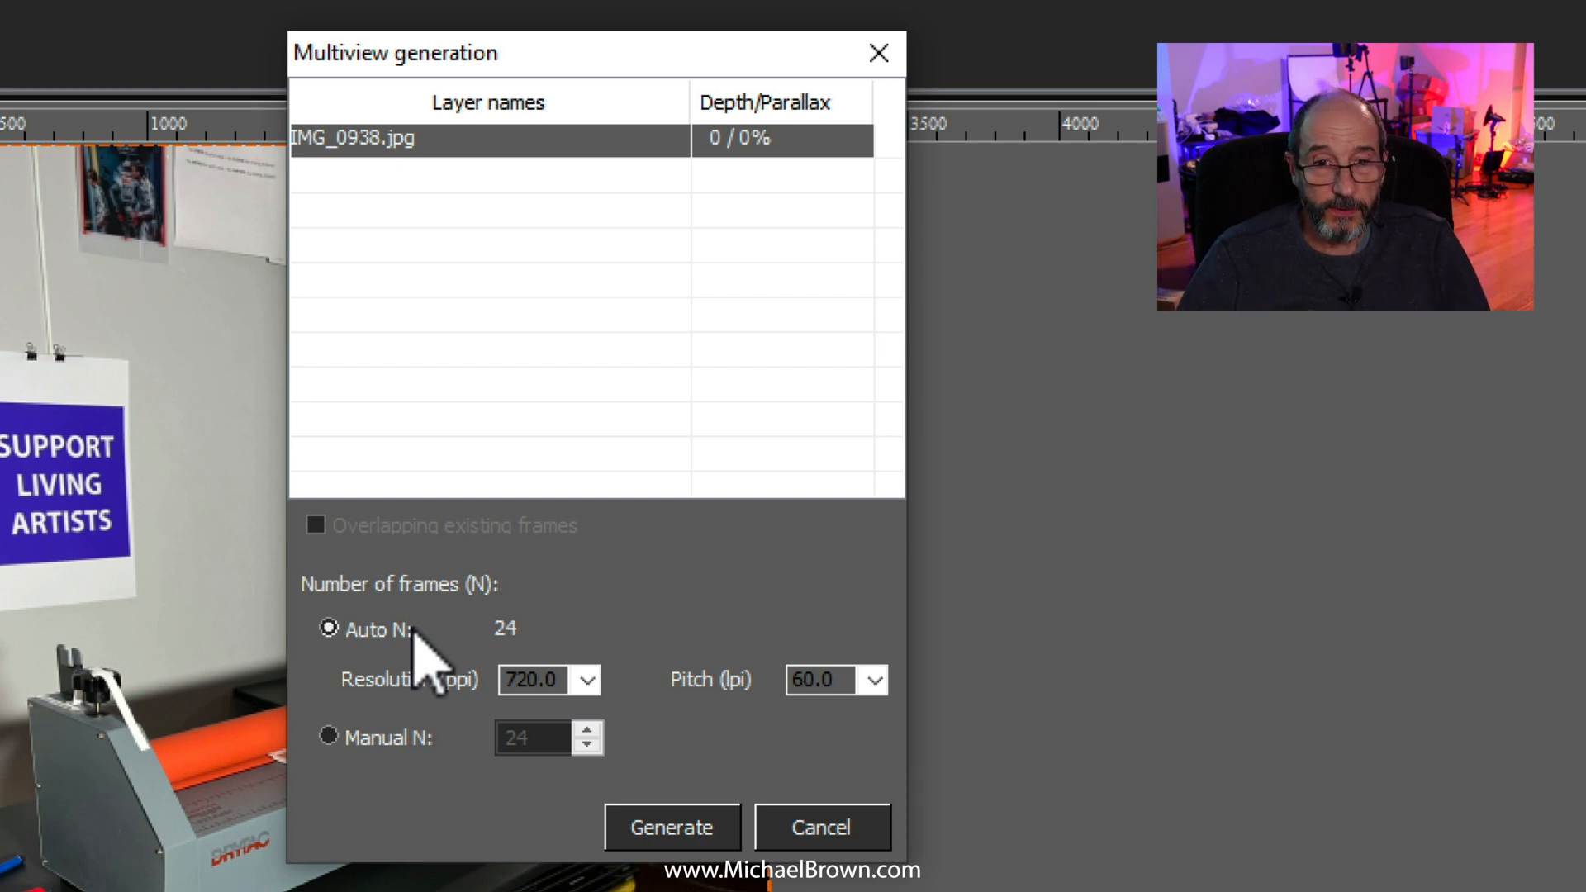
click(673, 828)
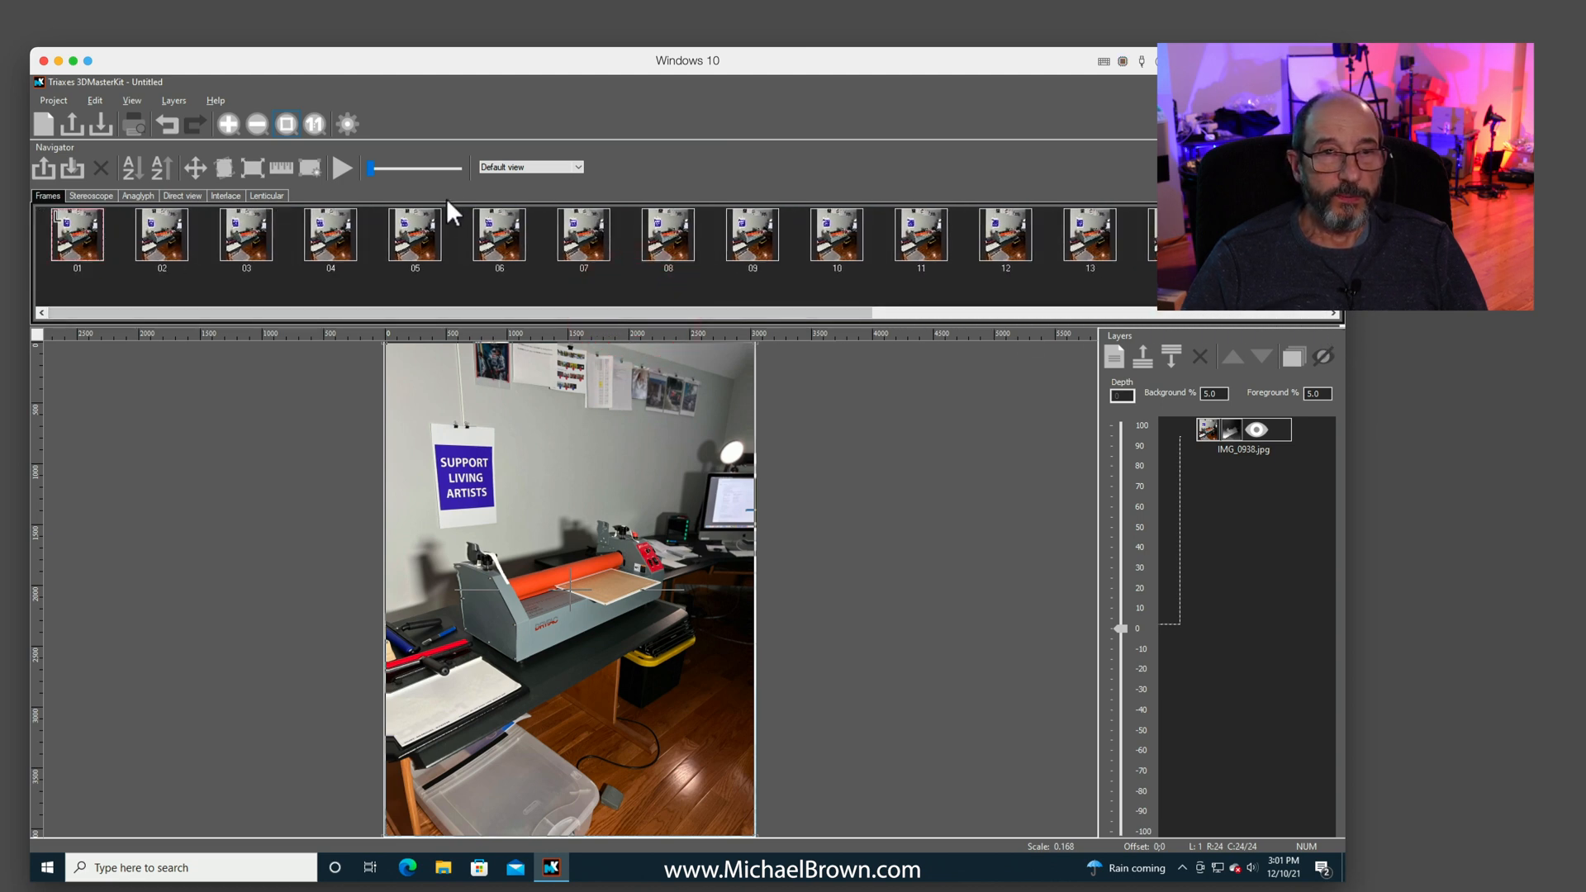
mouse_move(343, 168)
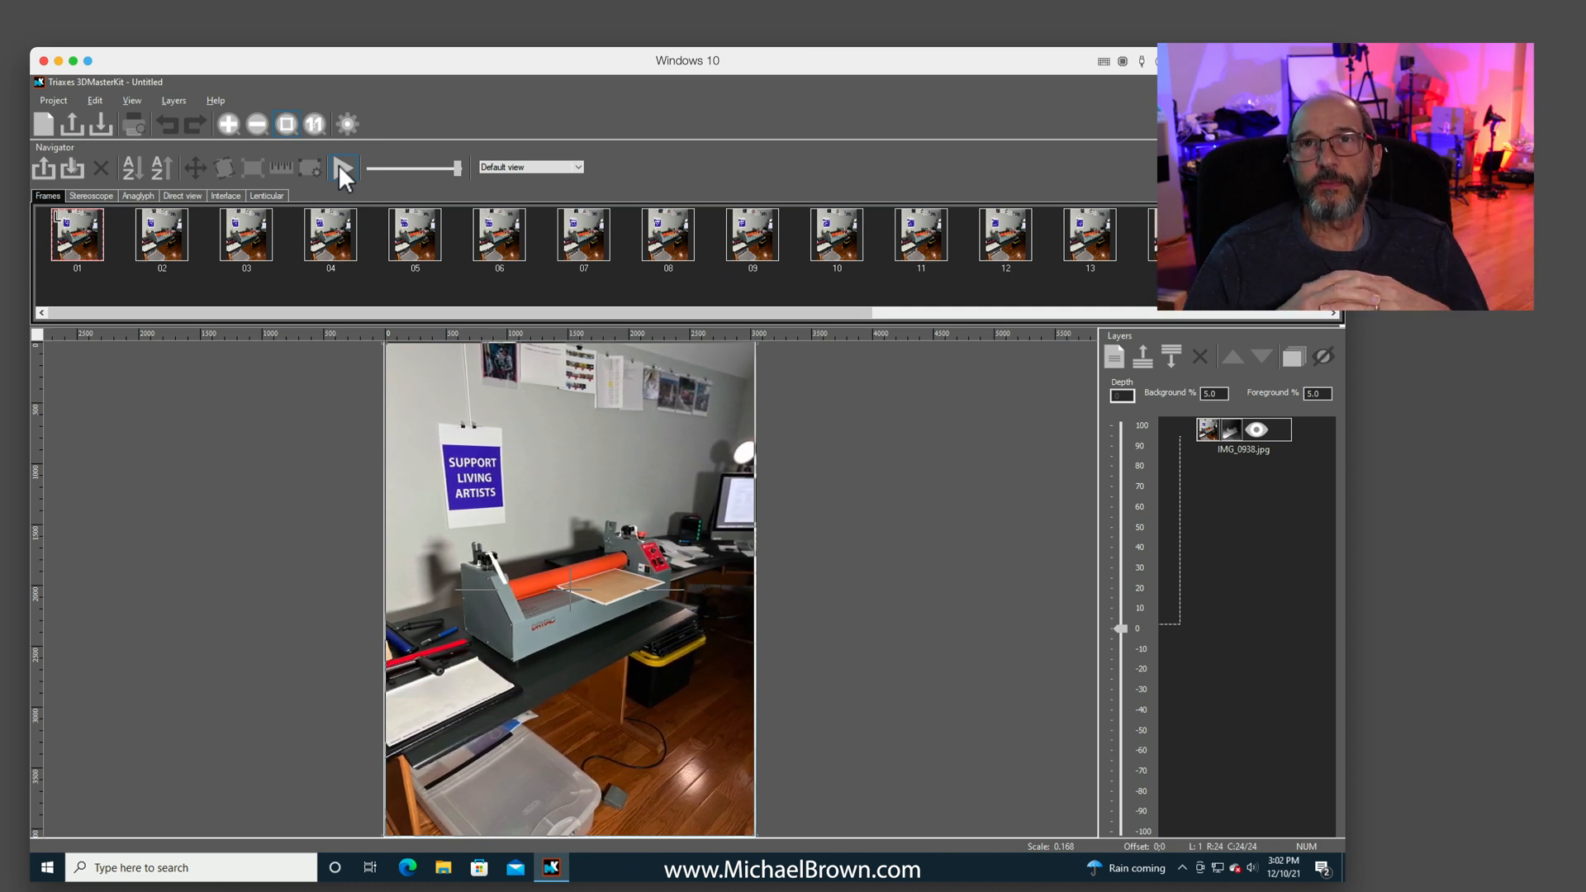
click(1089, 237)
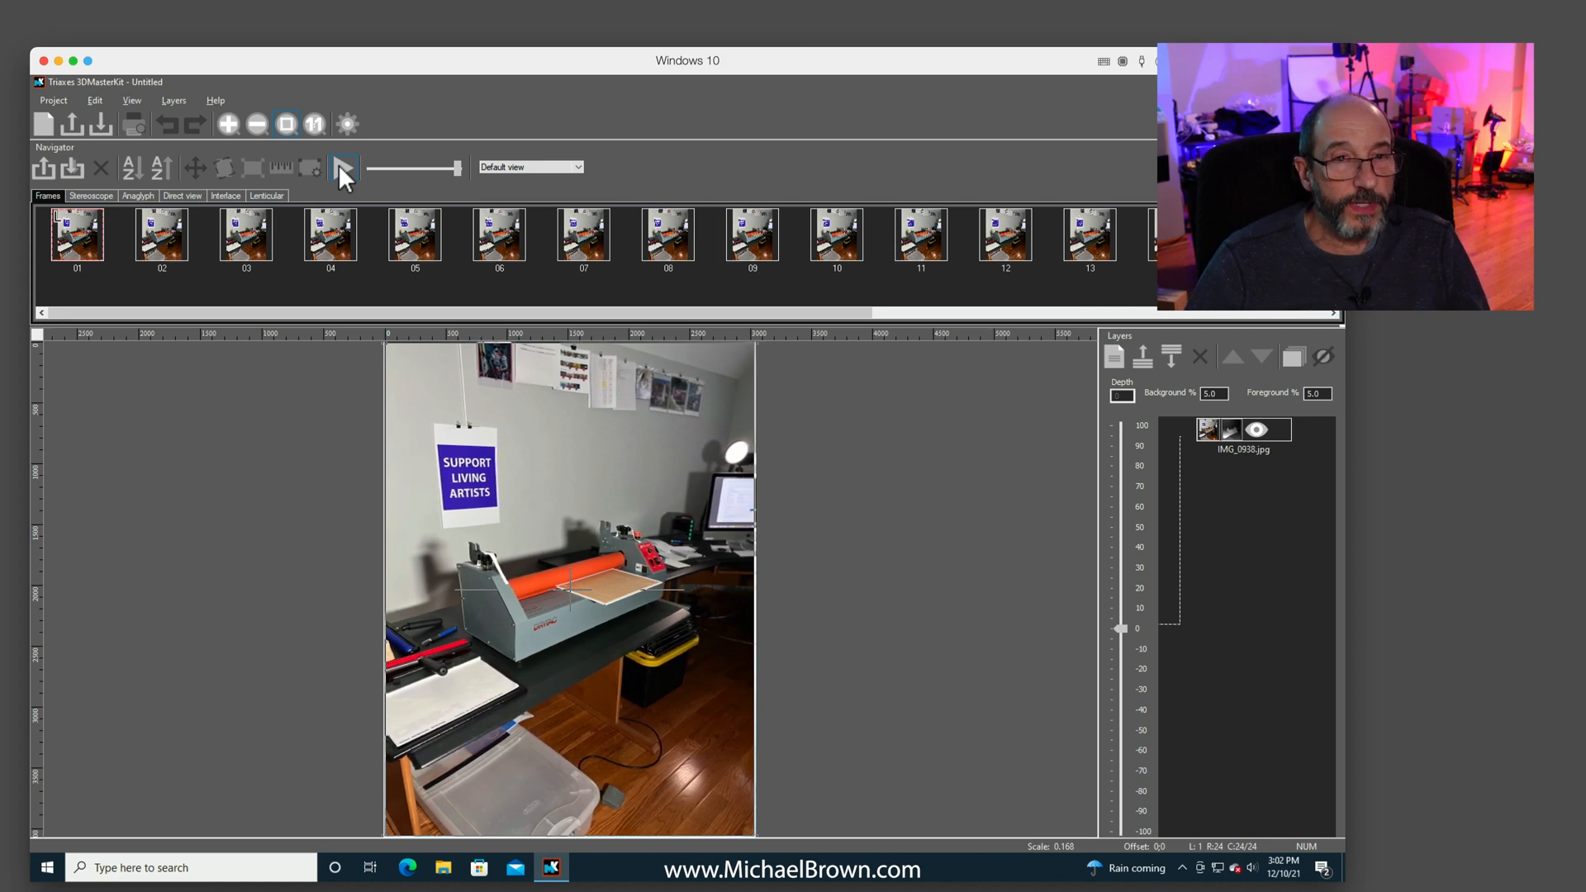
click(345, 168)
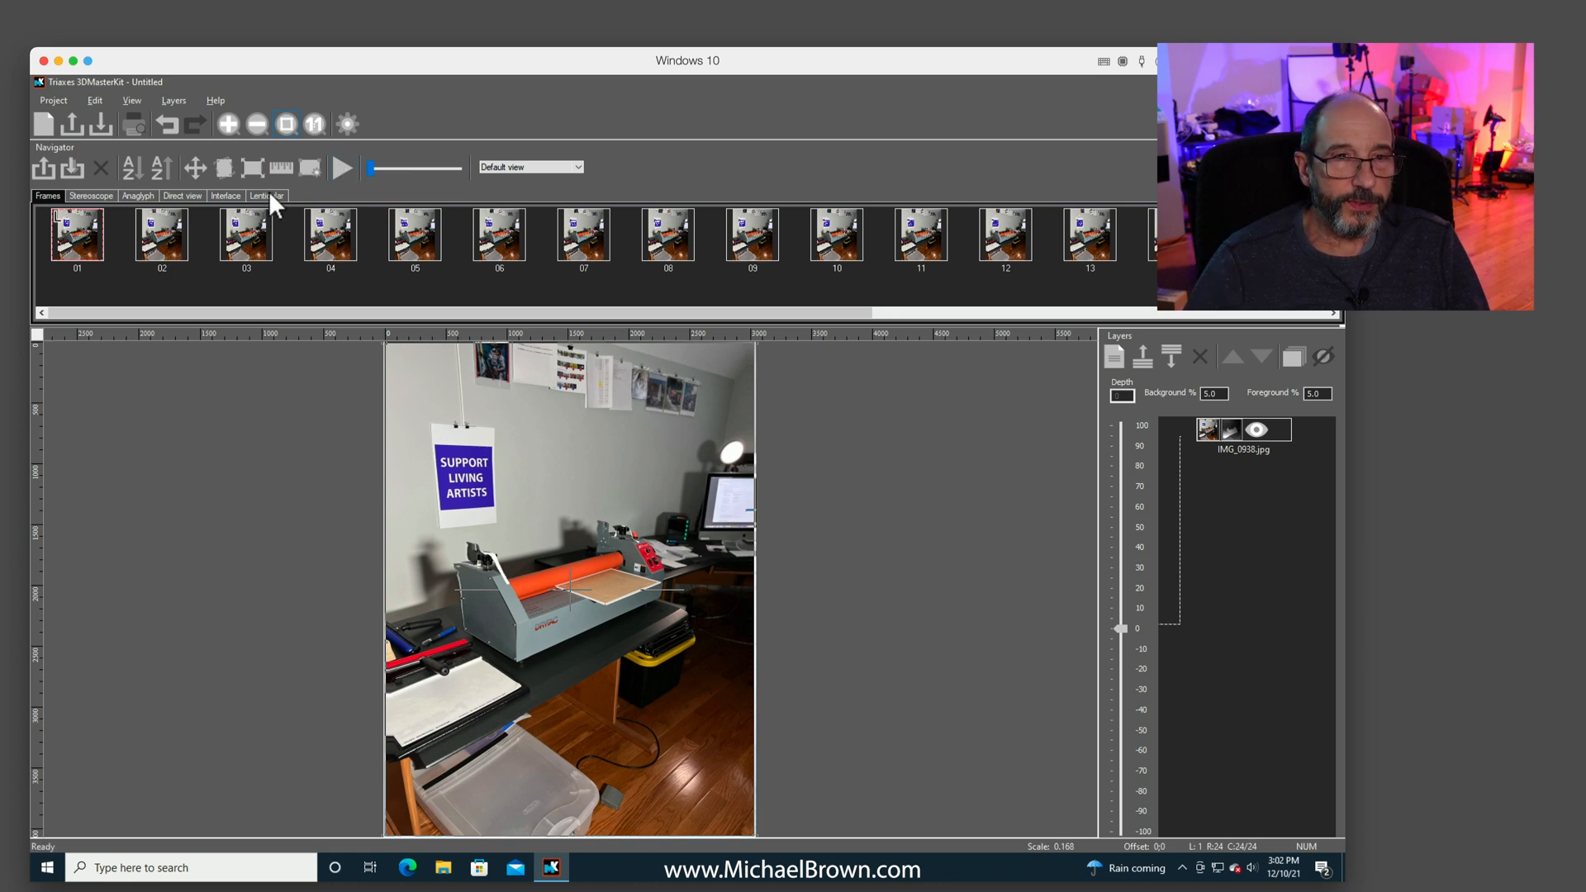
Show the Lenticular settings: 6×8 in, 720 ppi, 60.1 lpi, vertical.
click(266, 196)
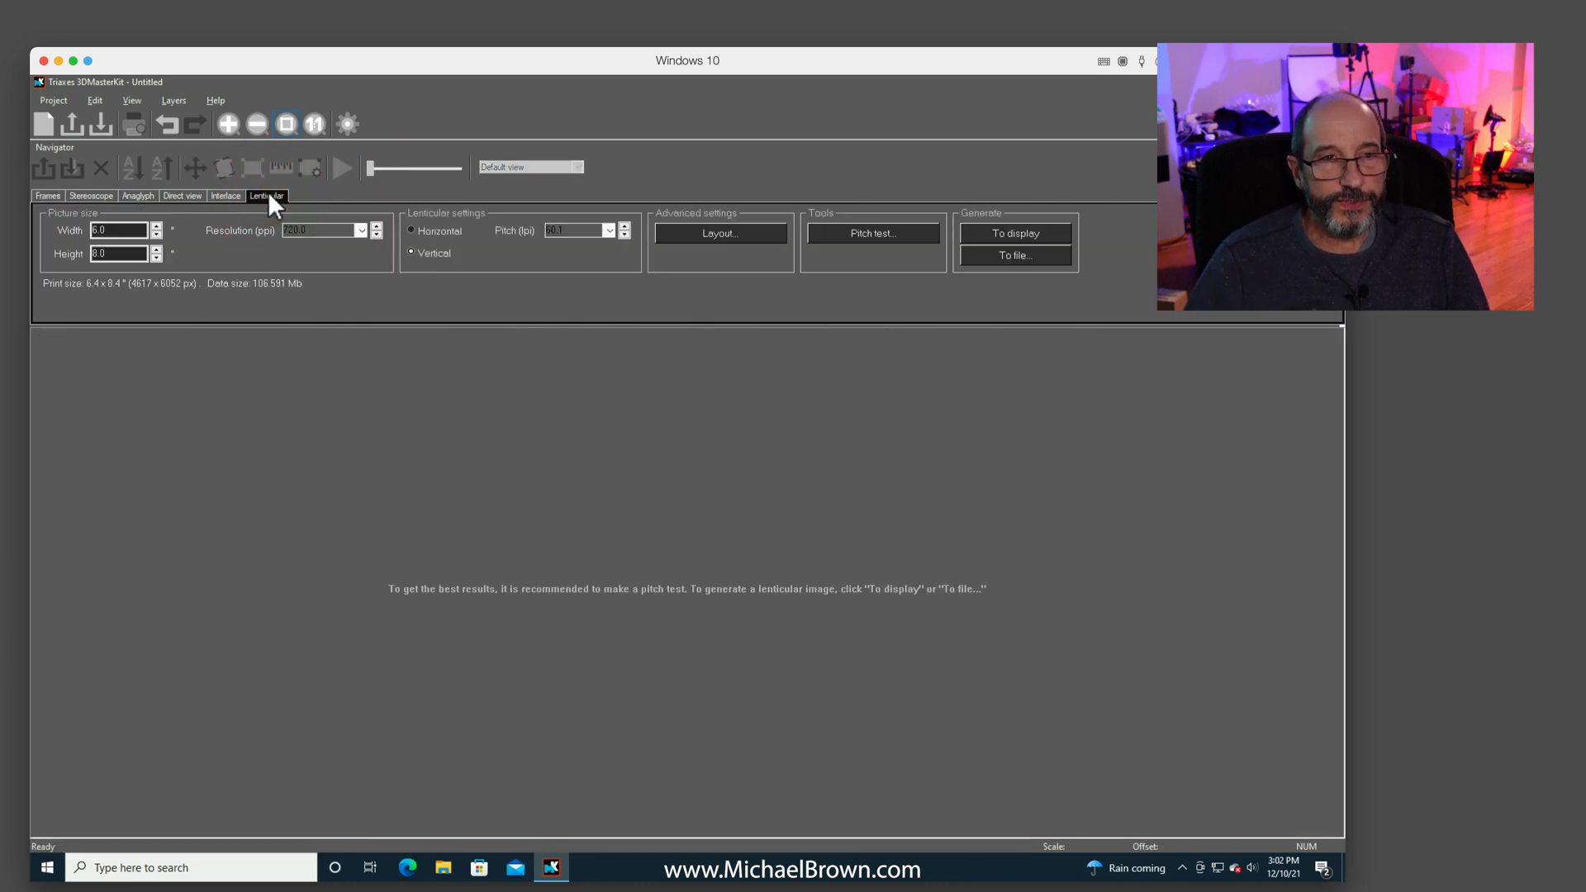
mouse_move(185, 252)
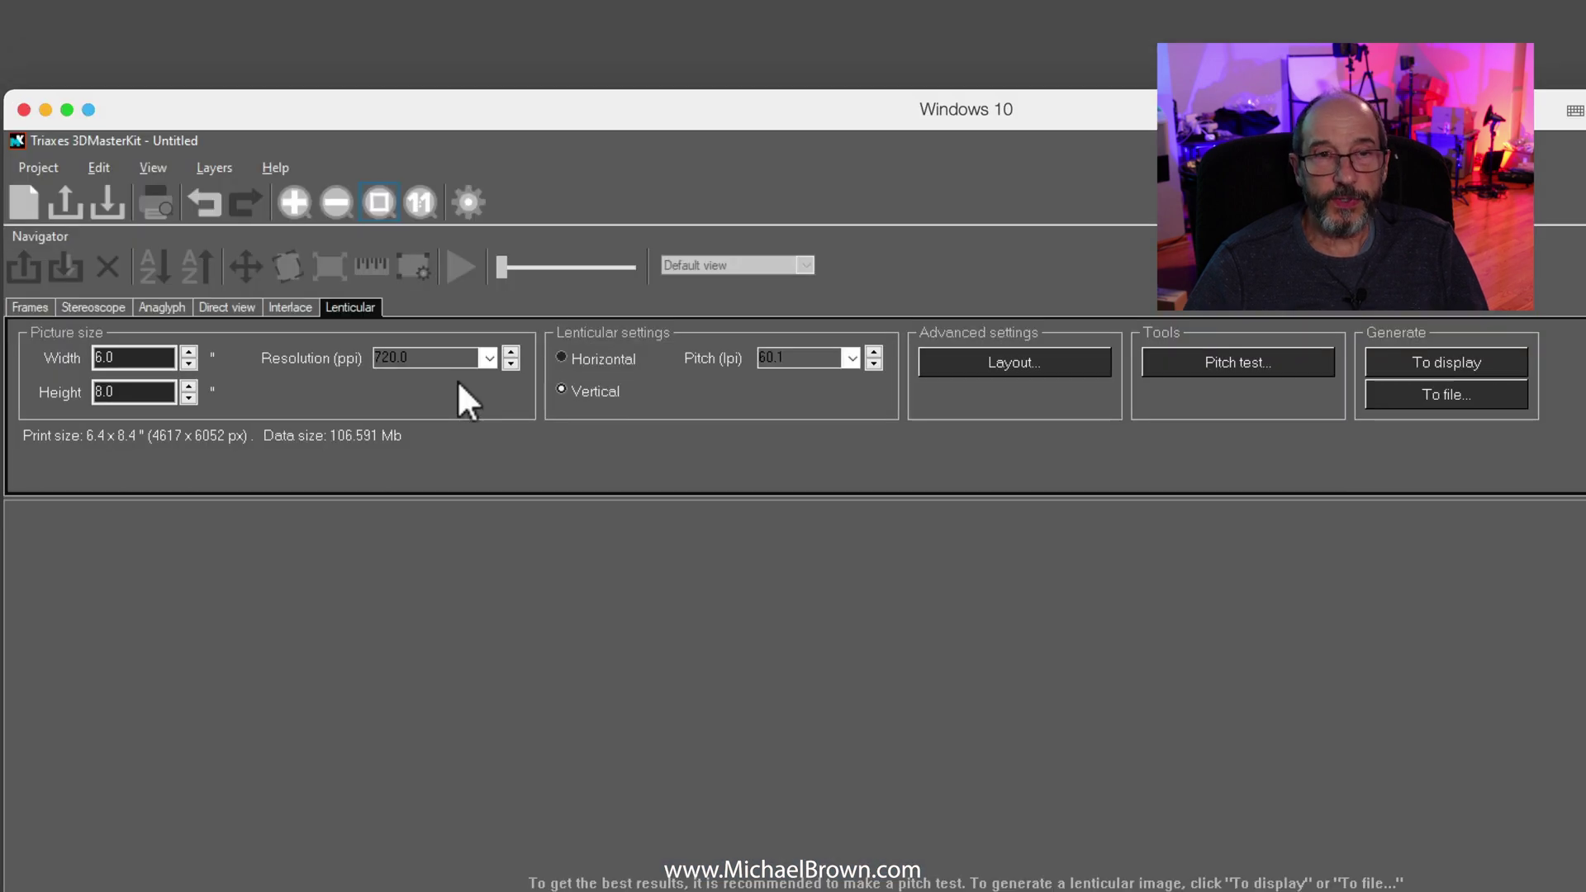
mouse_move(770, 399)
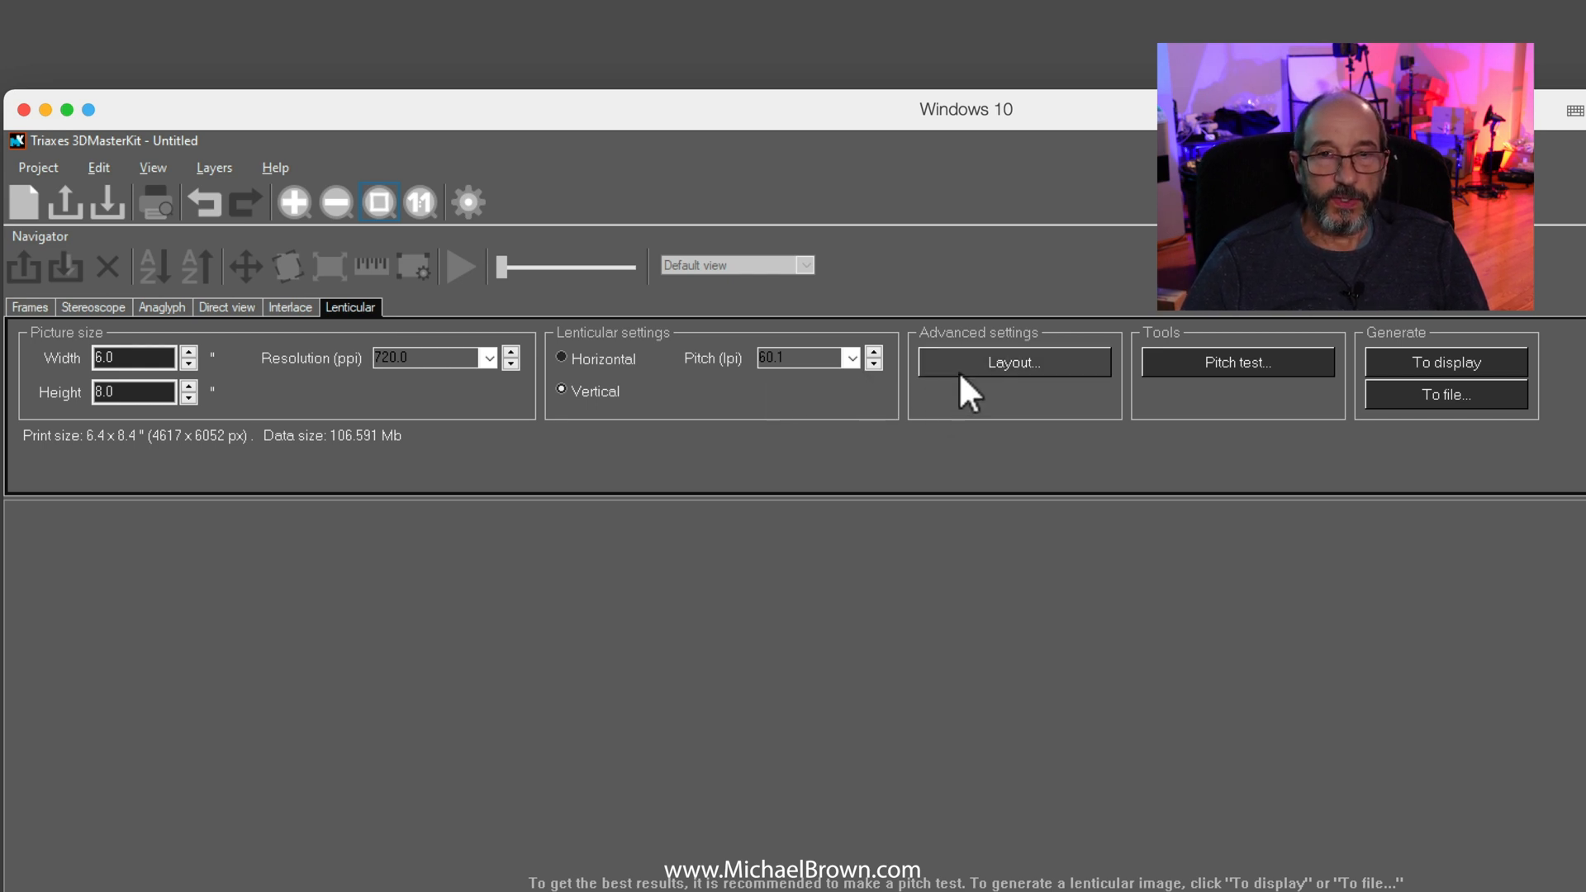
click(1013, 363)
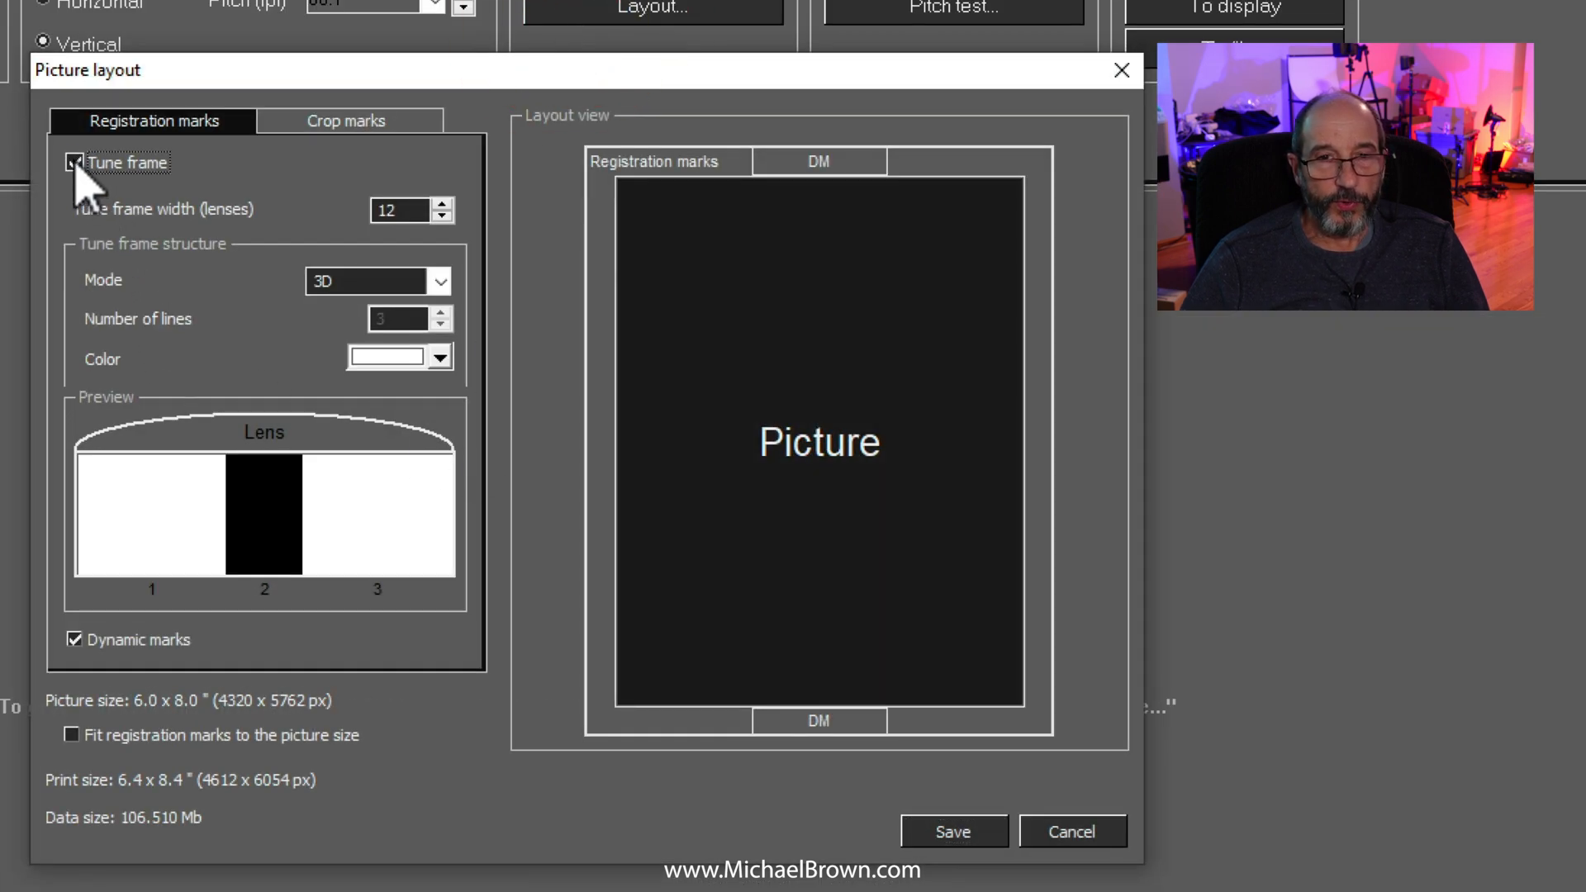
click(70, 163)
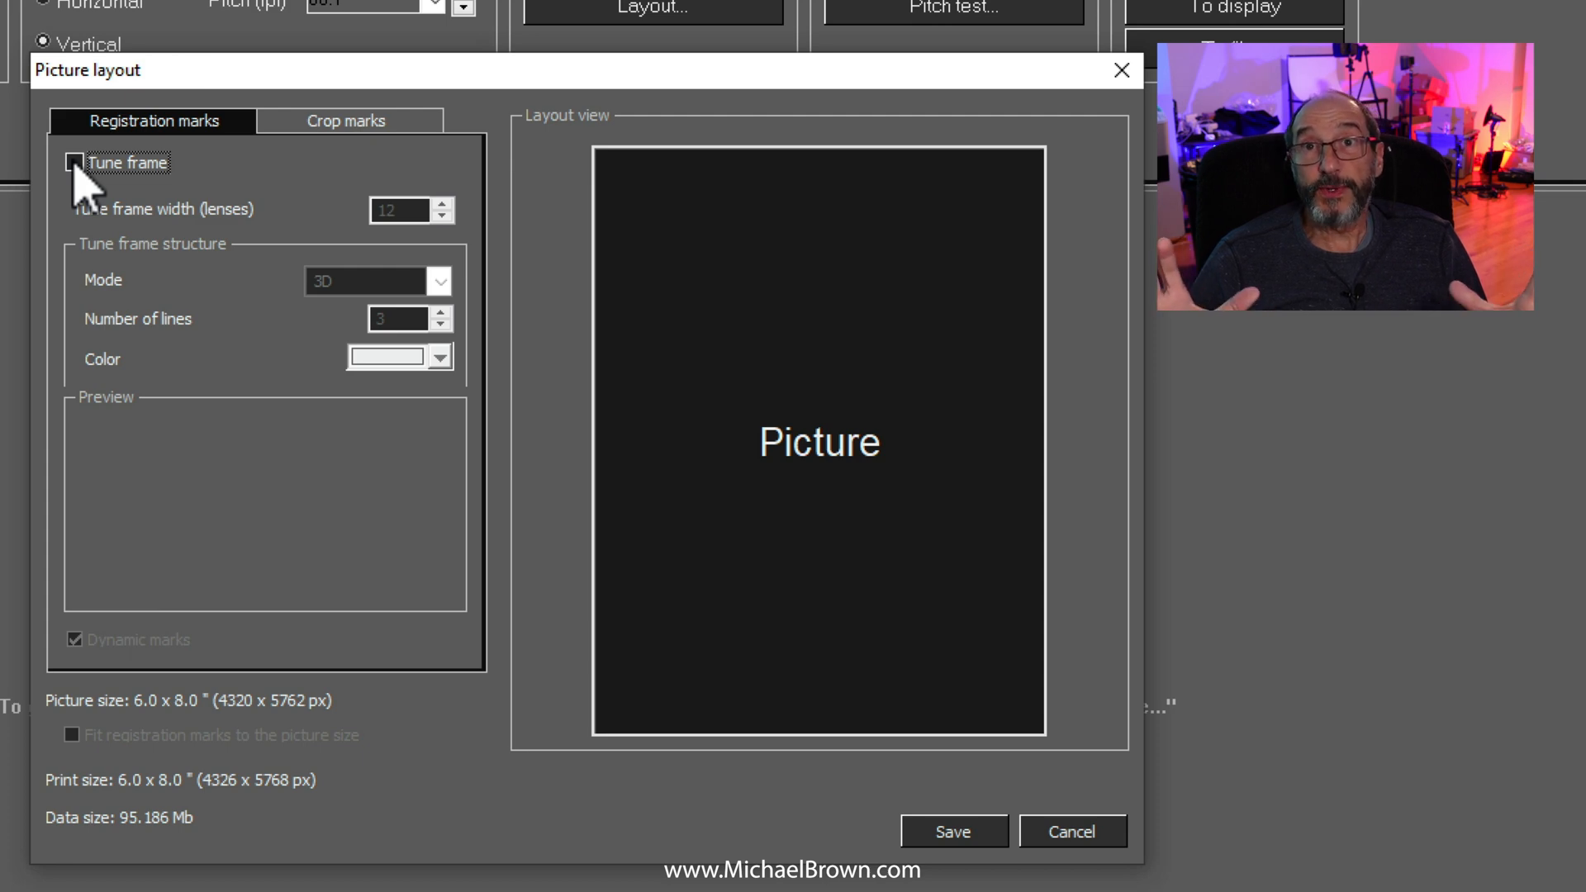
click(70, 163)
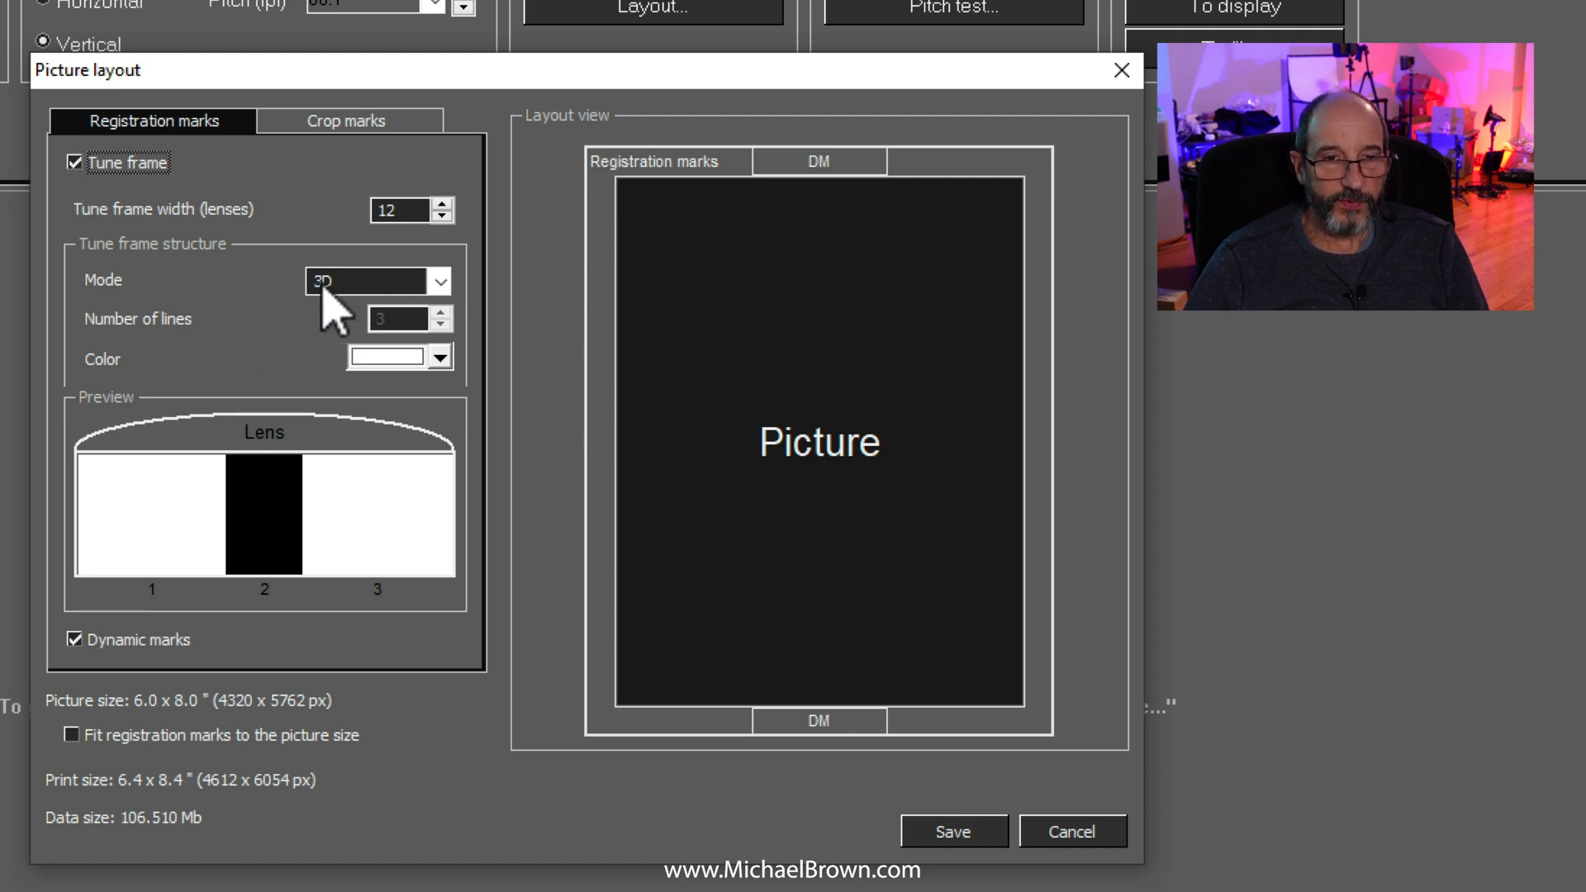
mouse_move(396, 771)
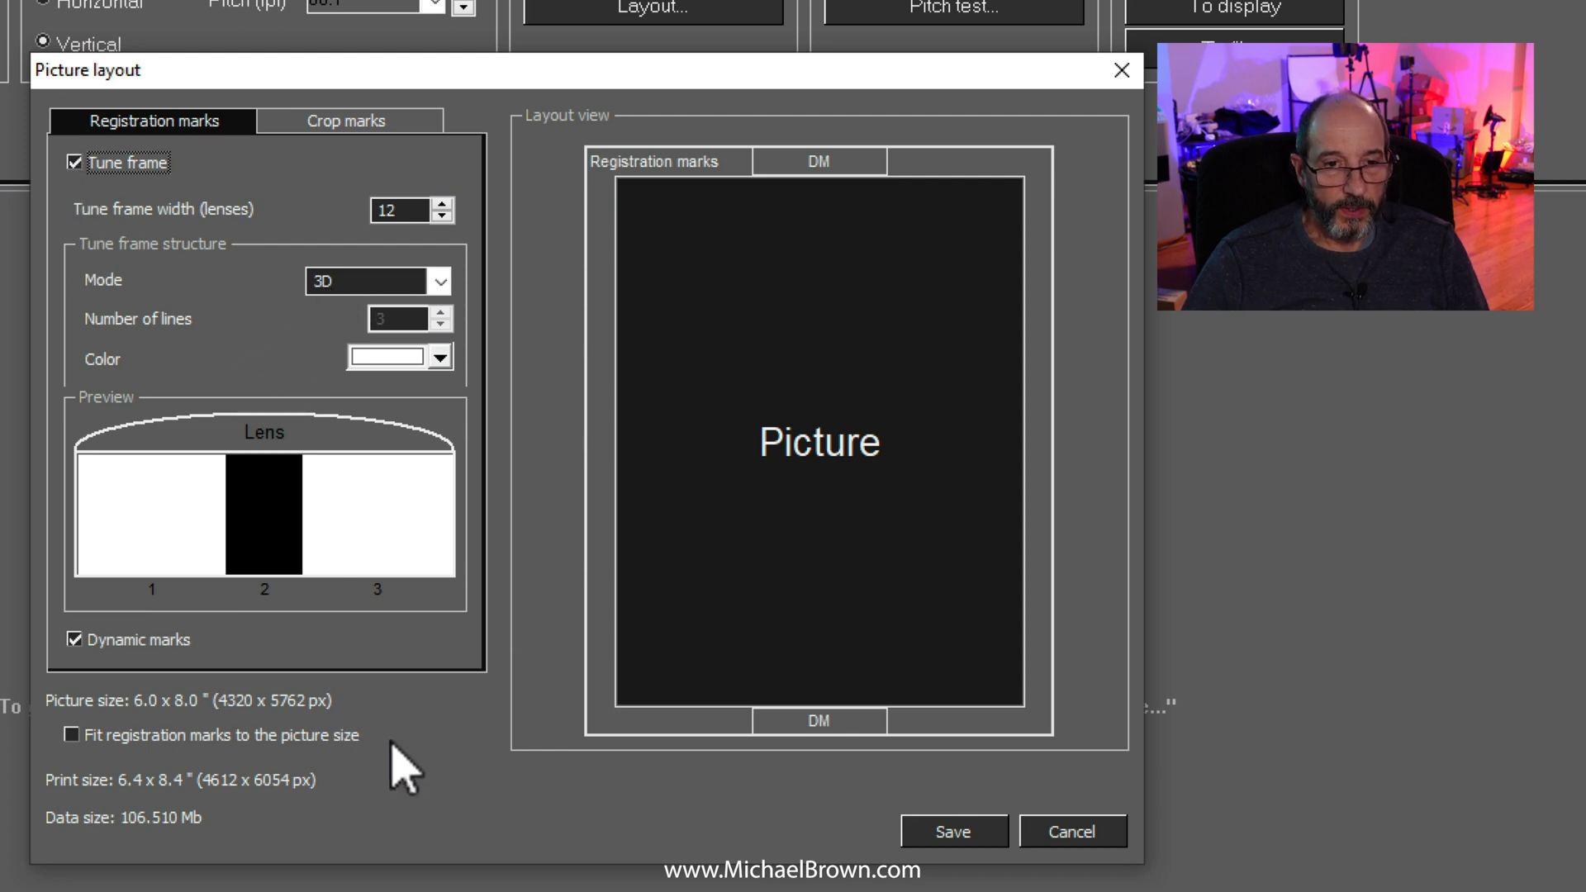
mouse_move(252, 842)
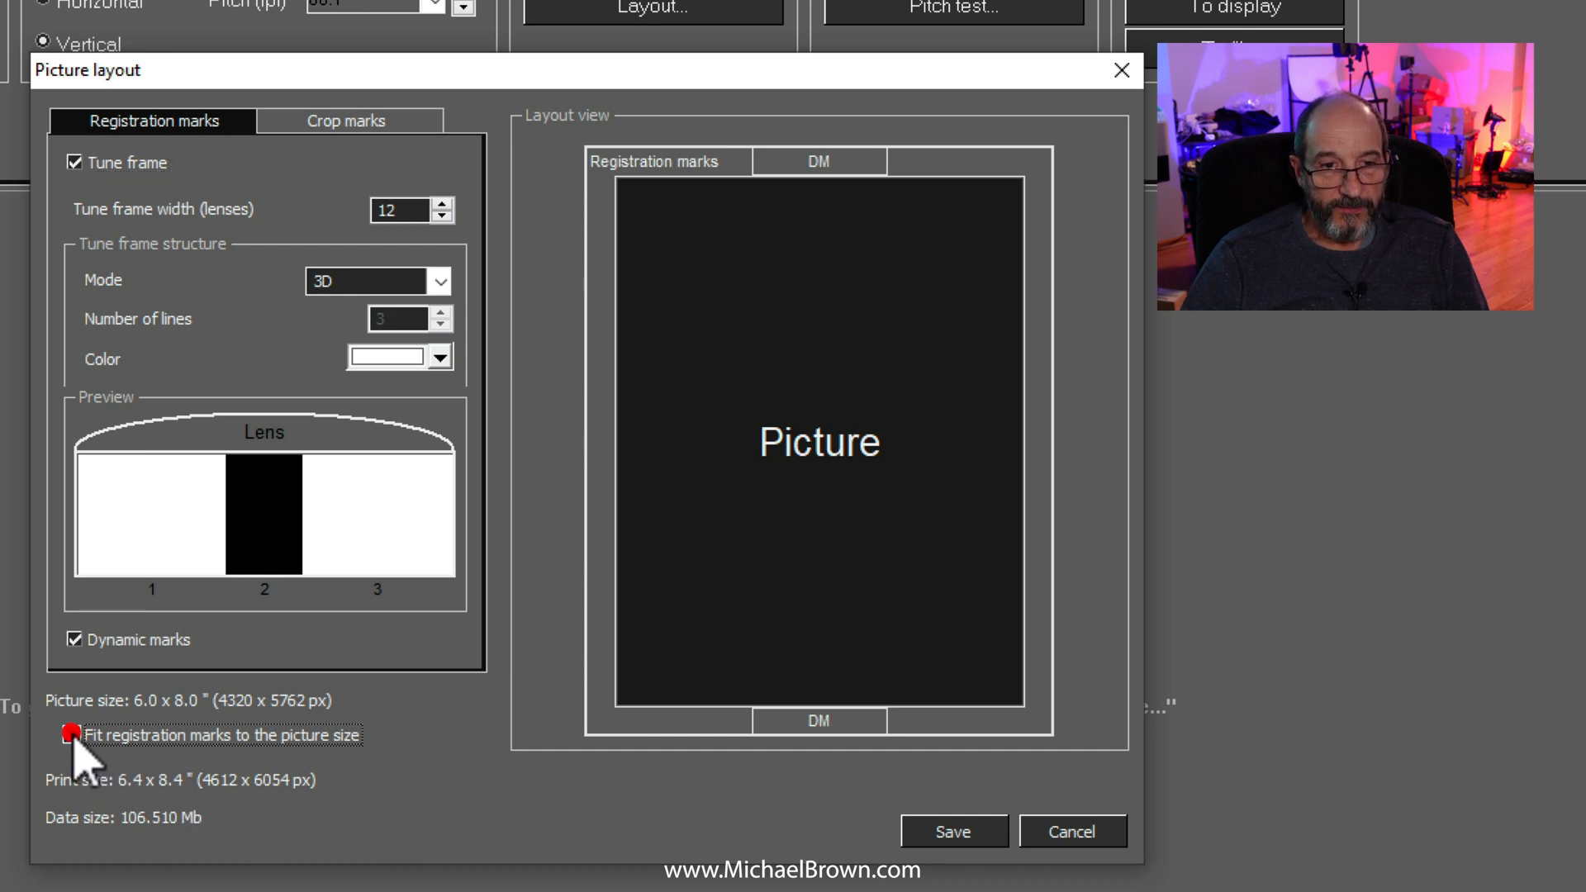
click(64, 737)
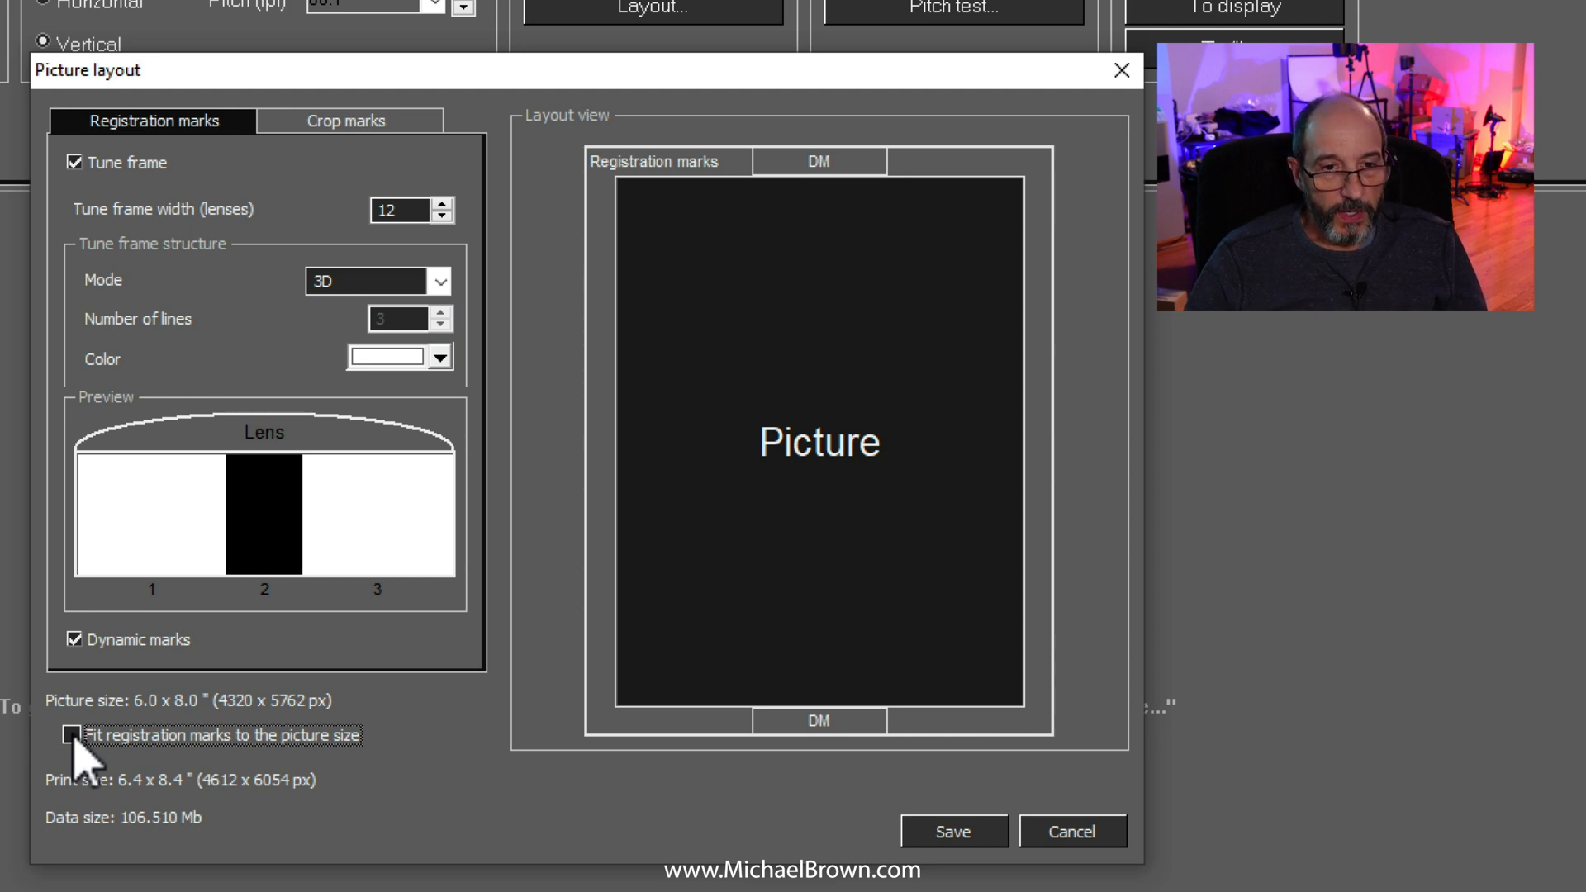
click(1072, 831)
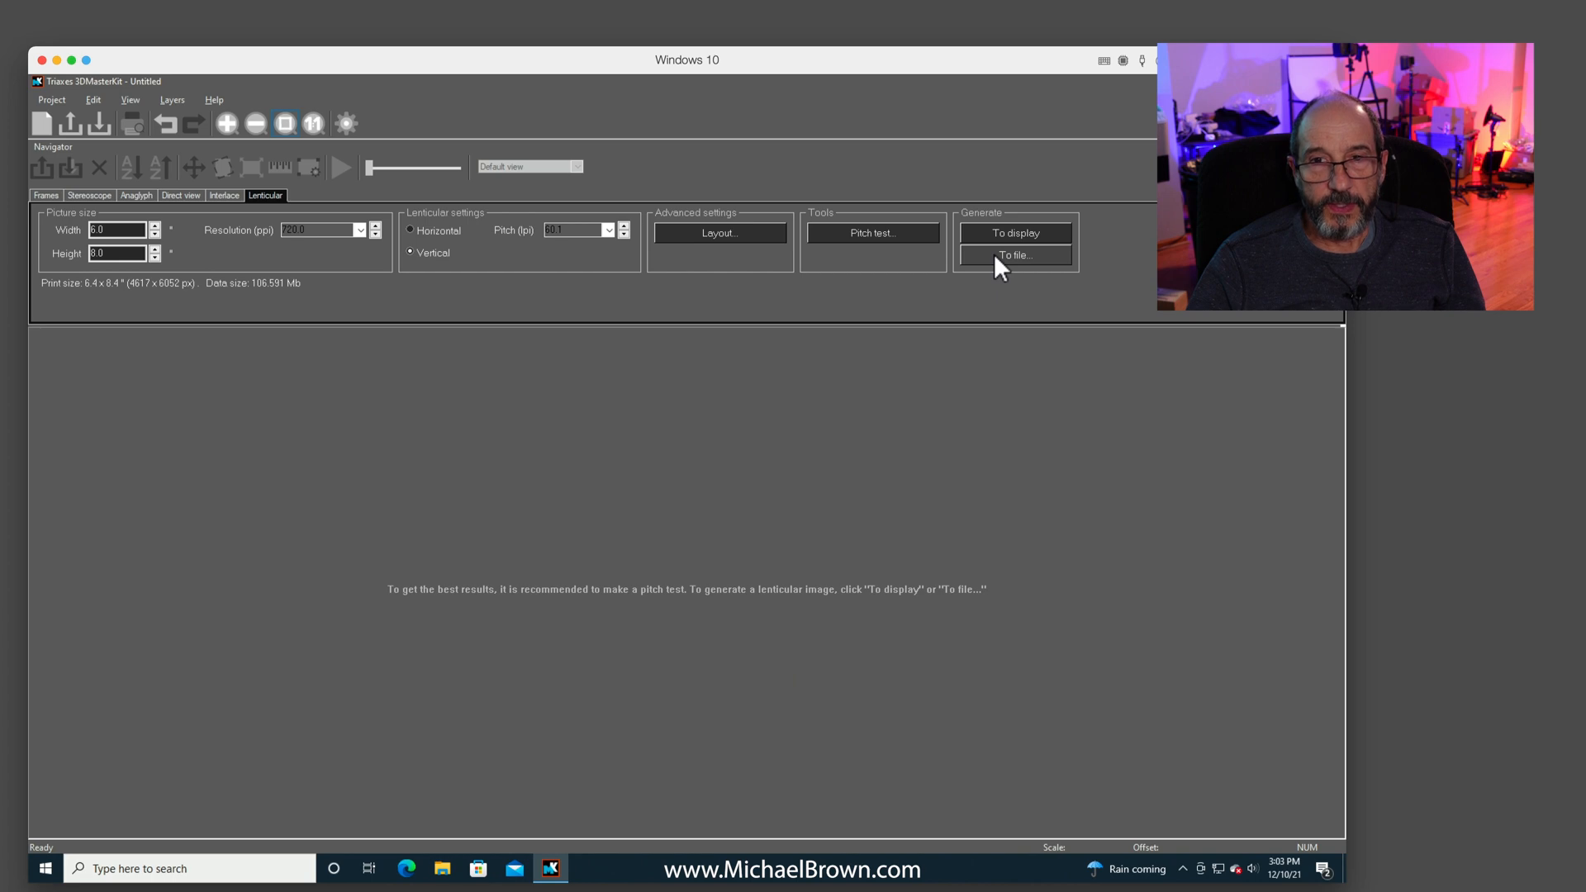
Save the interlaced image to the Desktop as a Photoshop PSD.
click(1016, 255)
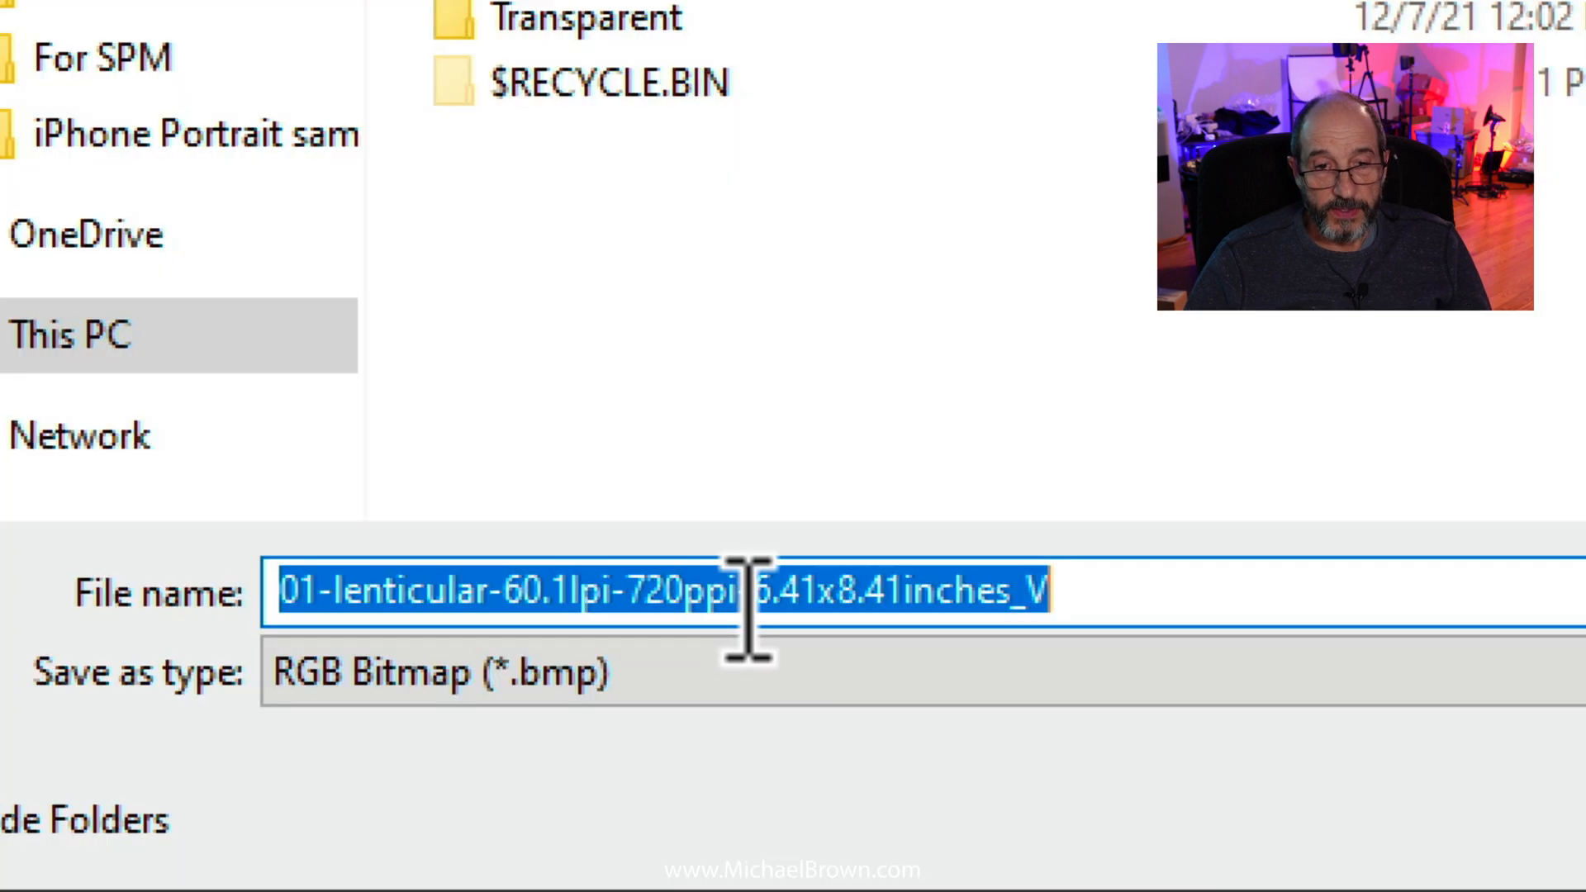
mouse_move(984, 588)
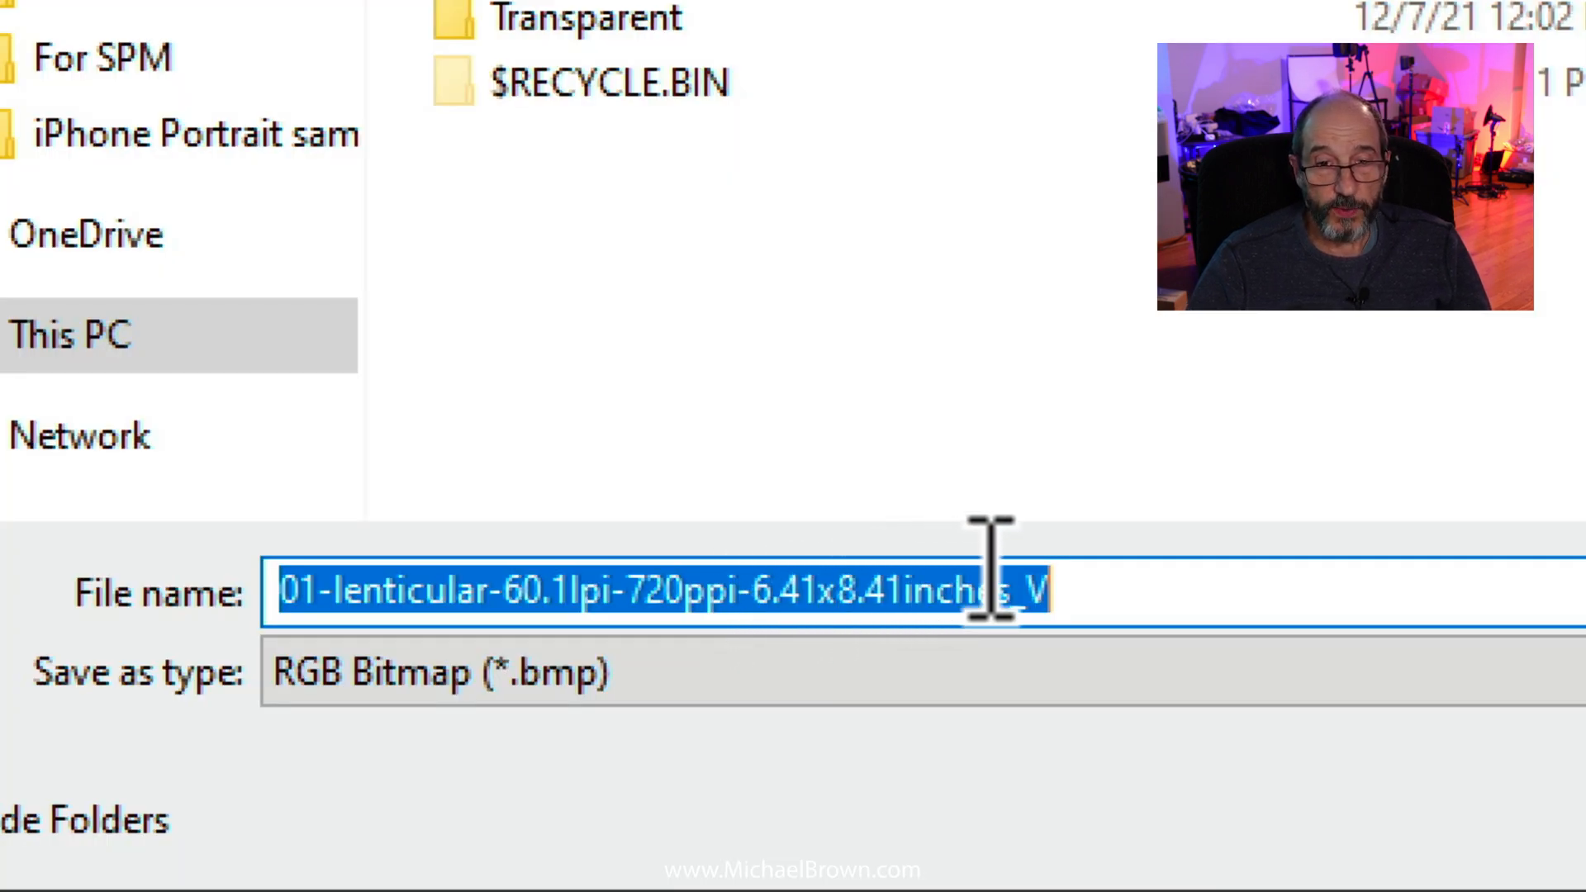
mouse_move(1086, 600)
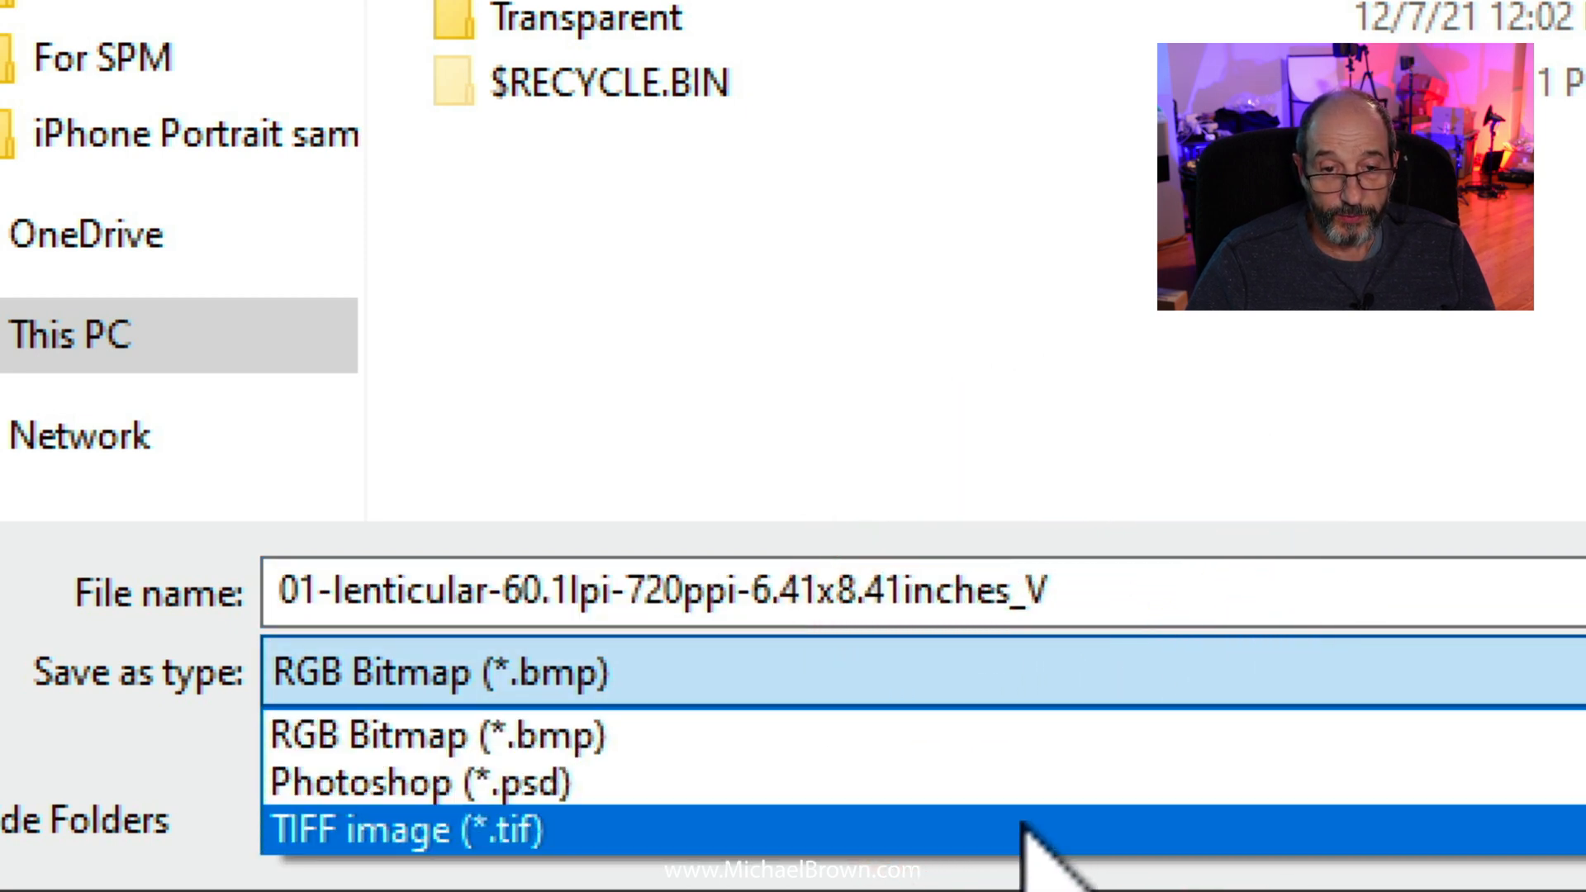
click(415, 783)
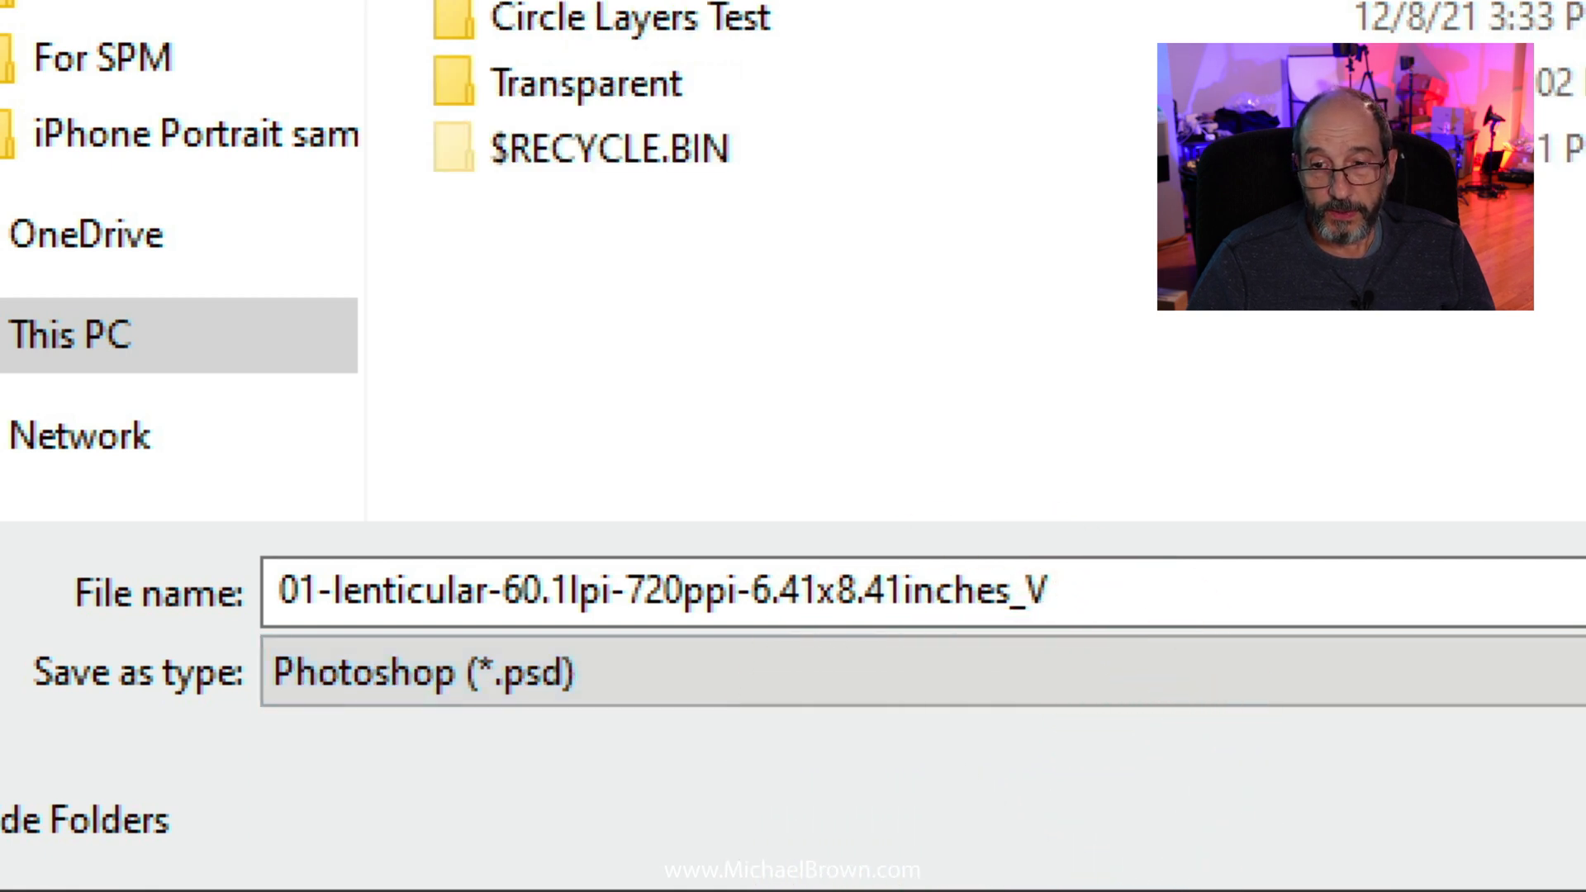
click(1221, 759)
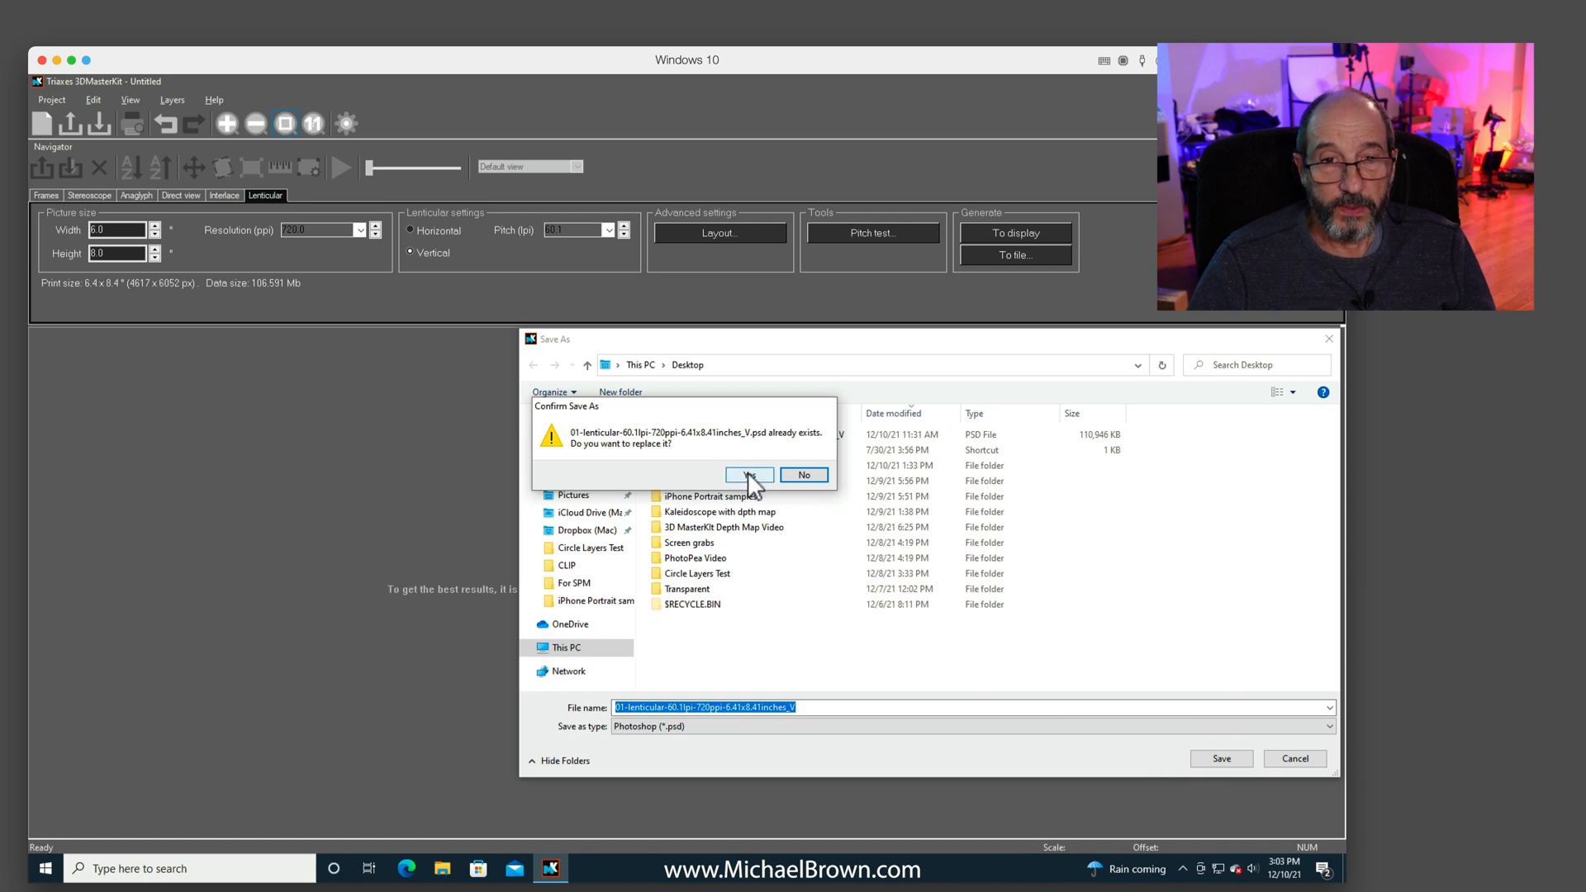
mouse_move(749, 479)
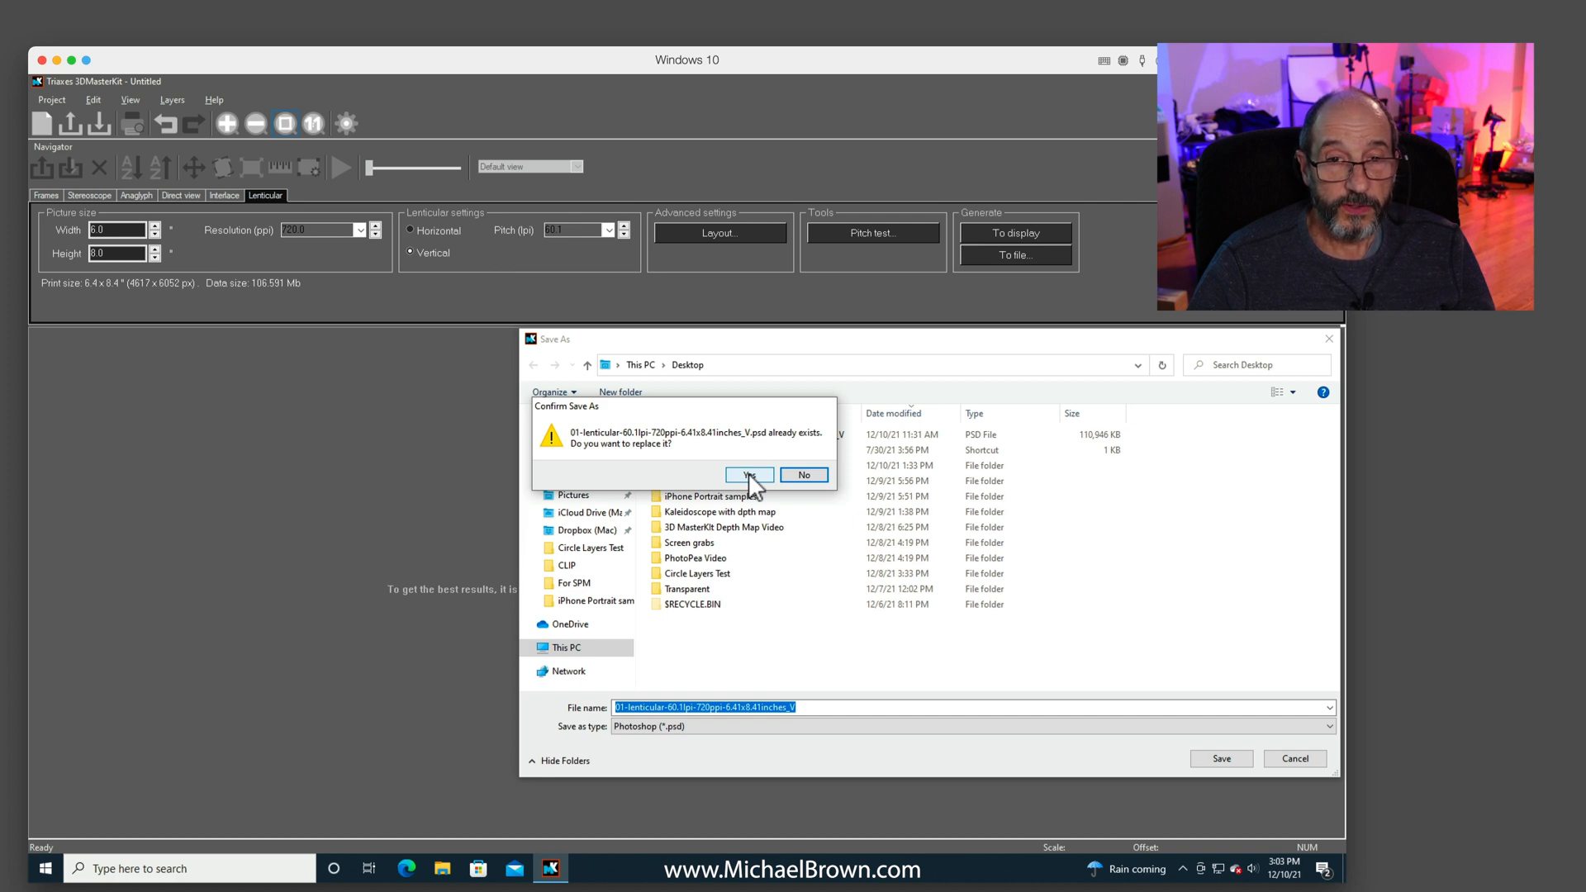
Confirm replacing the existing PSD and decline opening its folder.
click(749, 474)
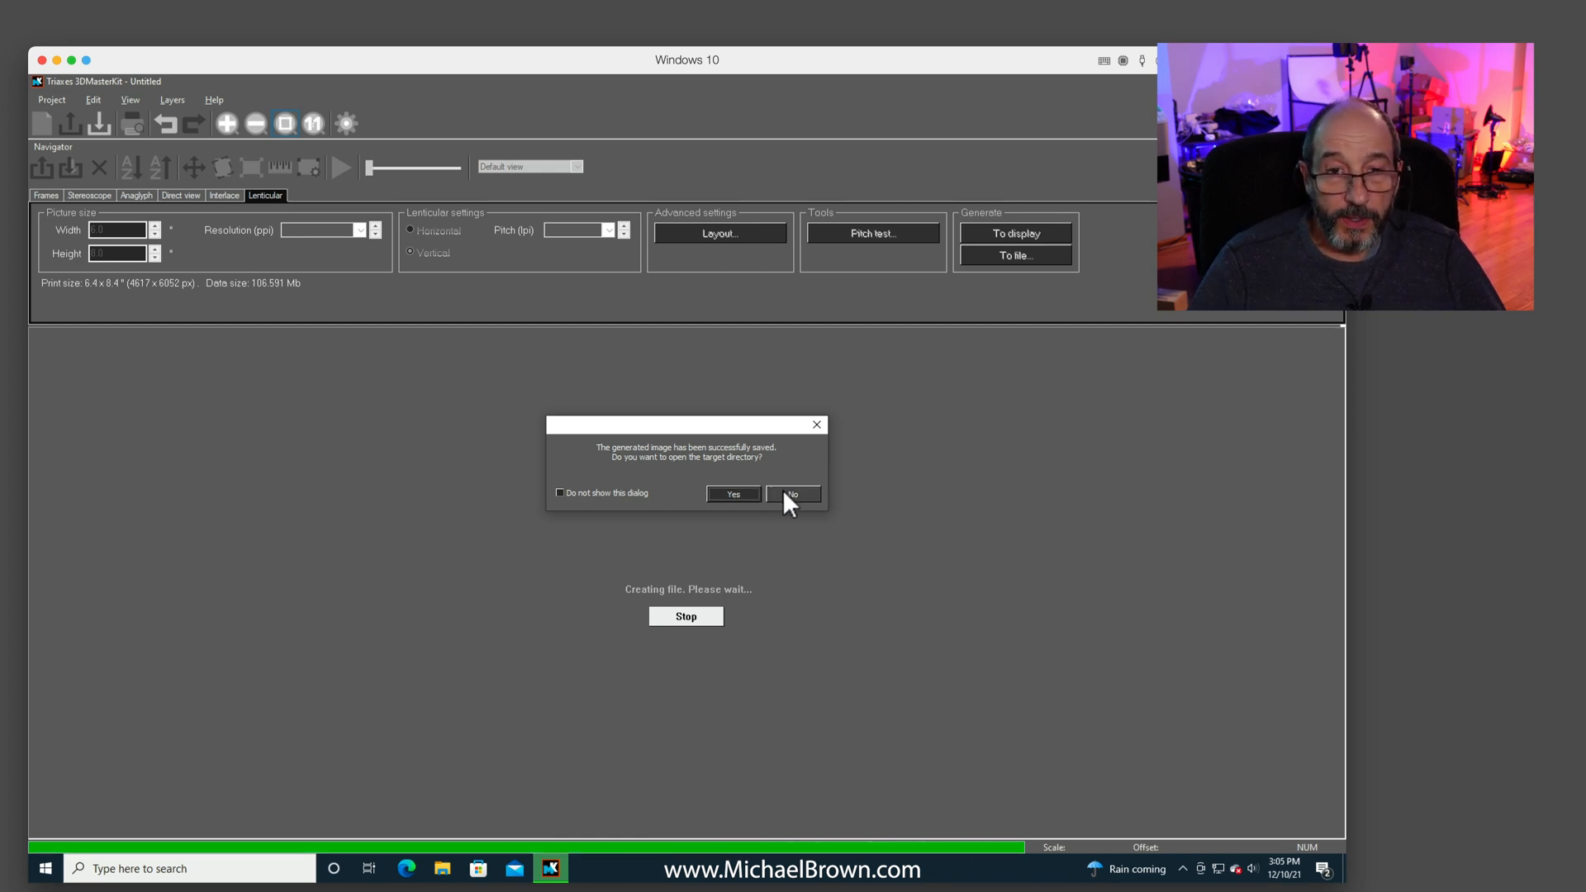
click(792, 494)
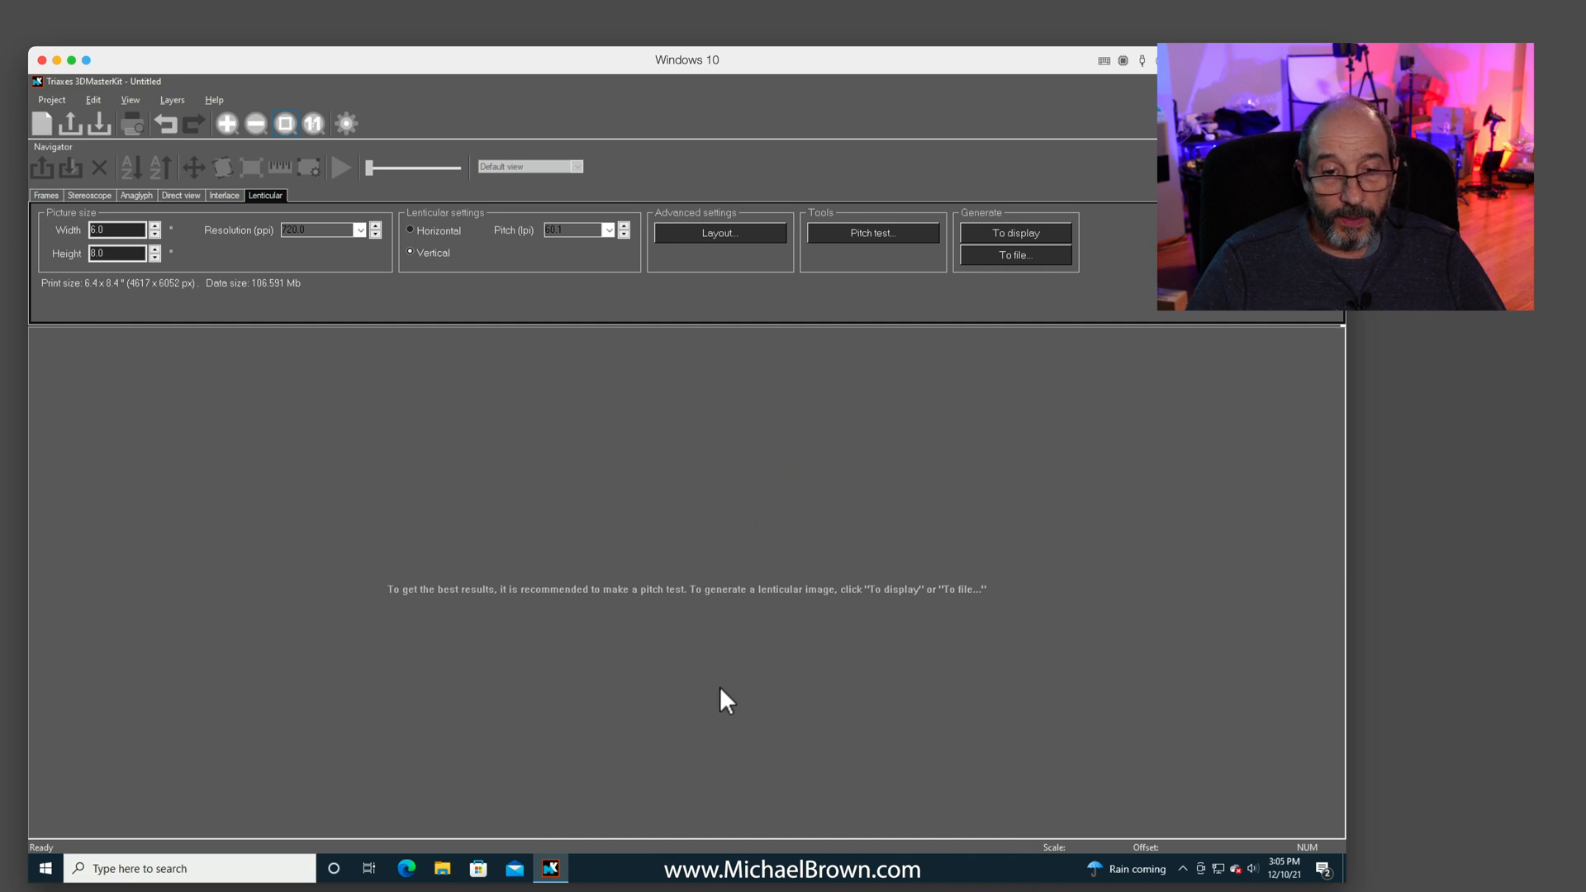
mouse_move(750, 545)
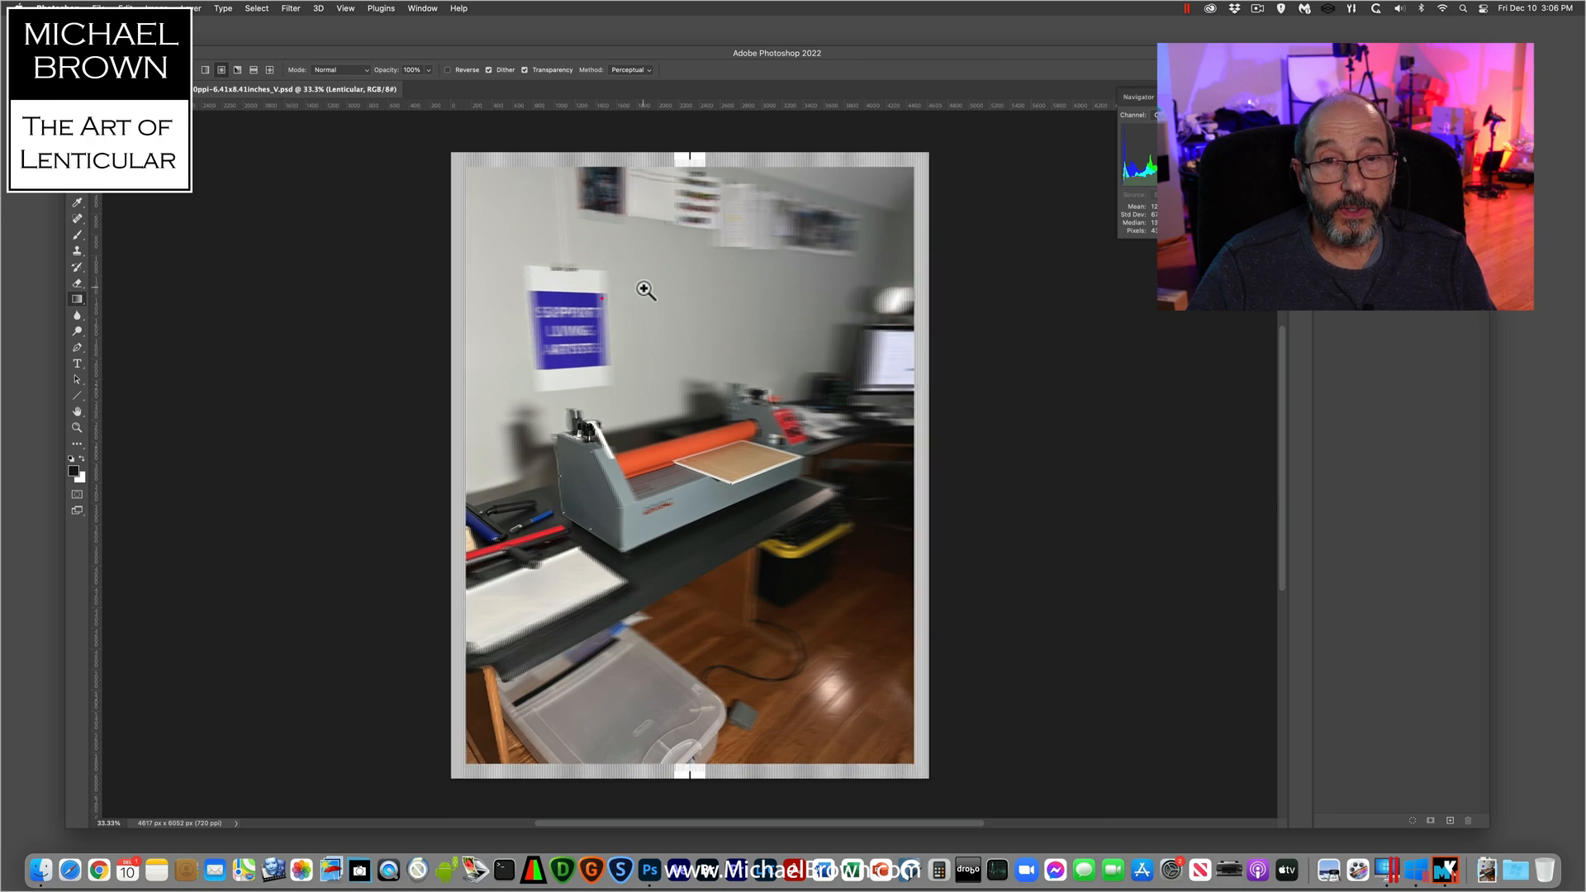
click(645, 288)
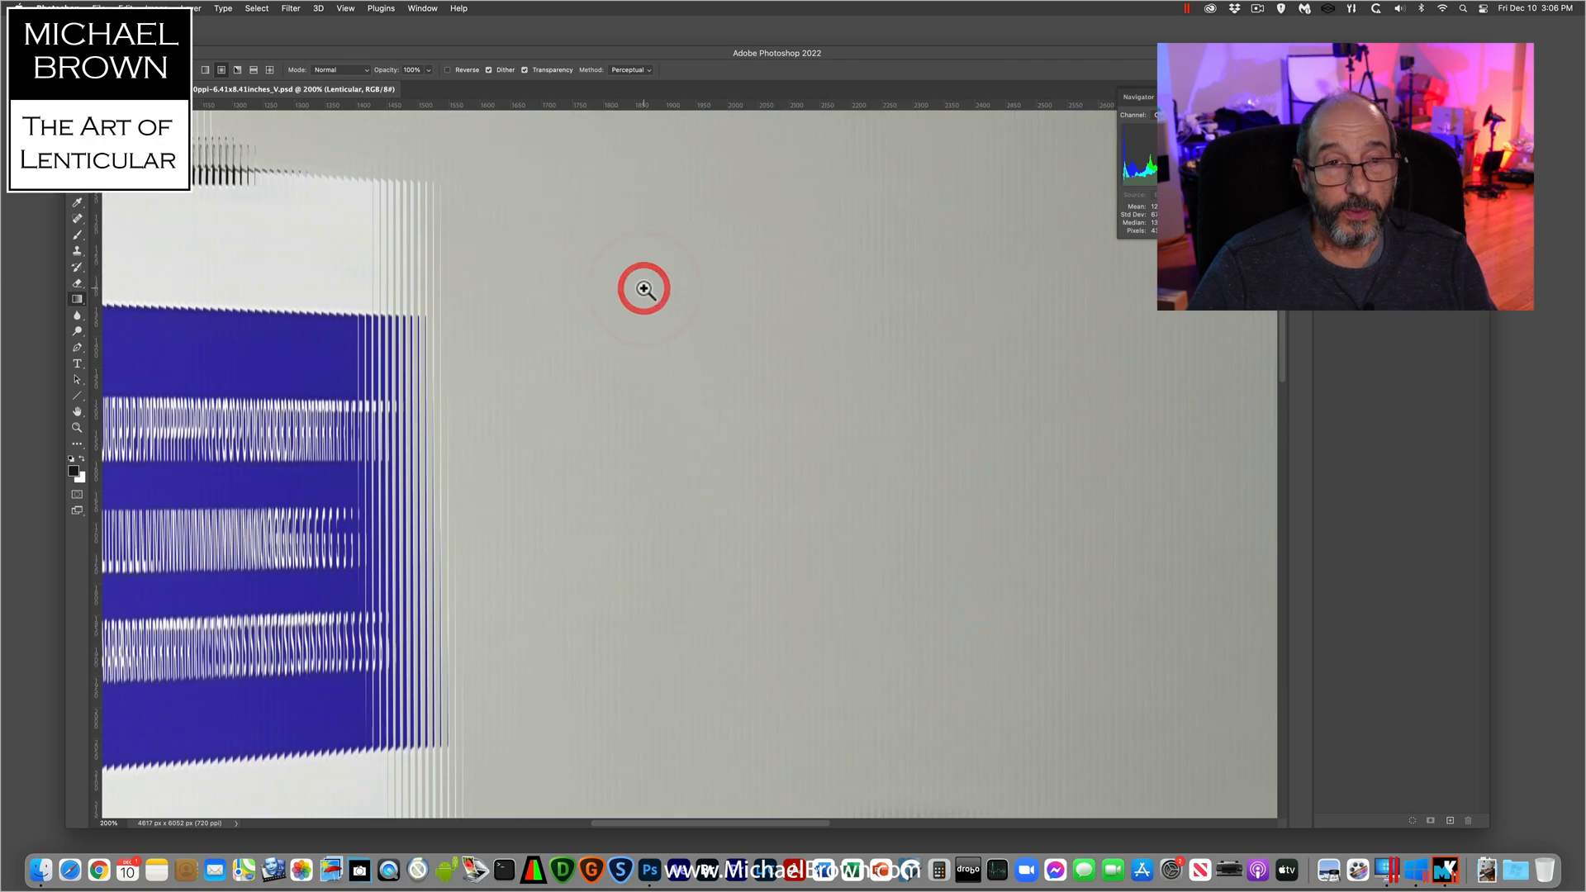
click(645, 288)
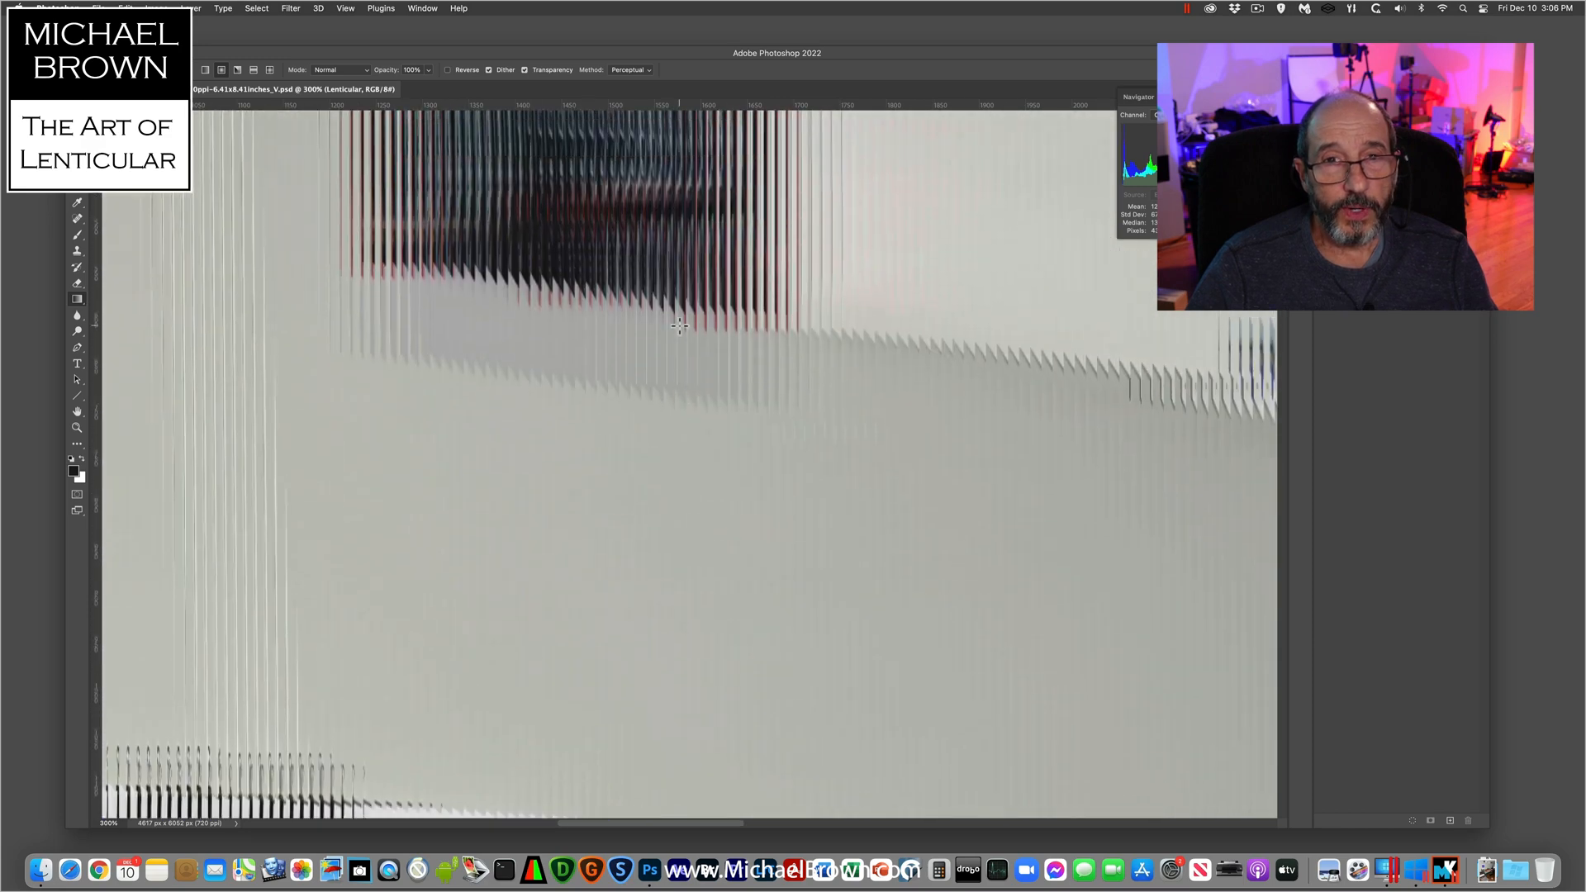
click(724, 524)
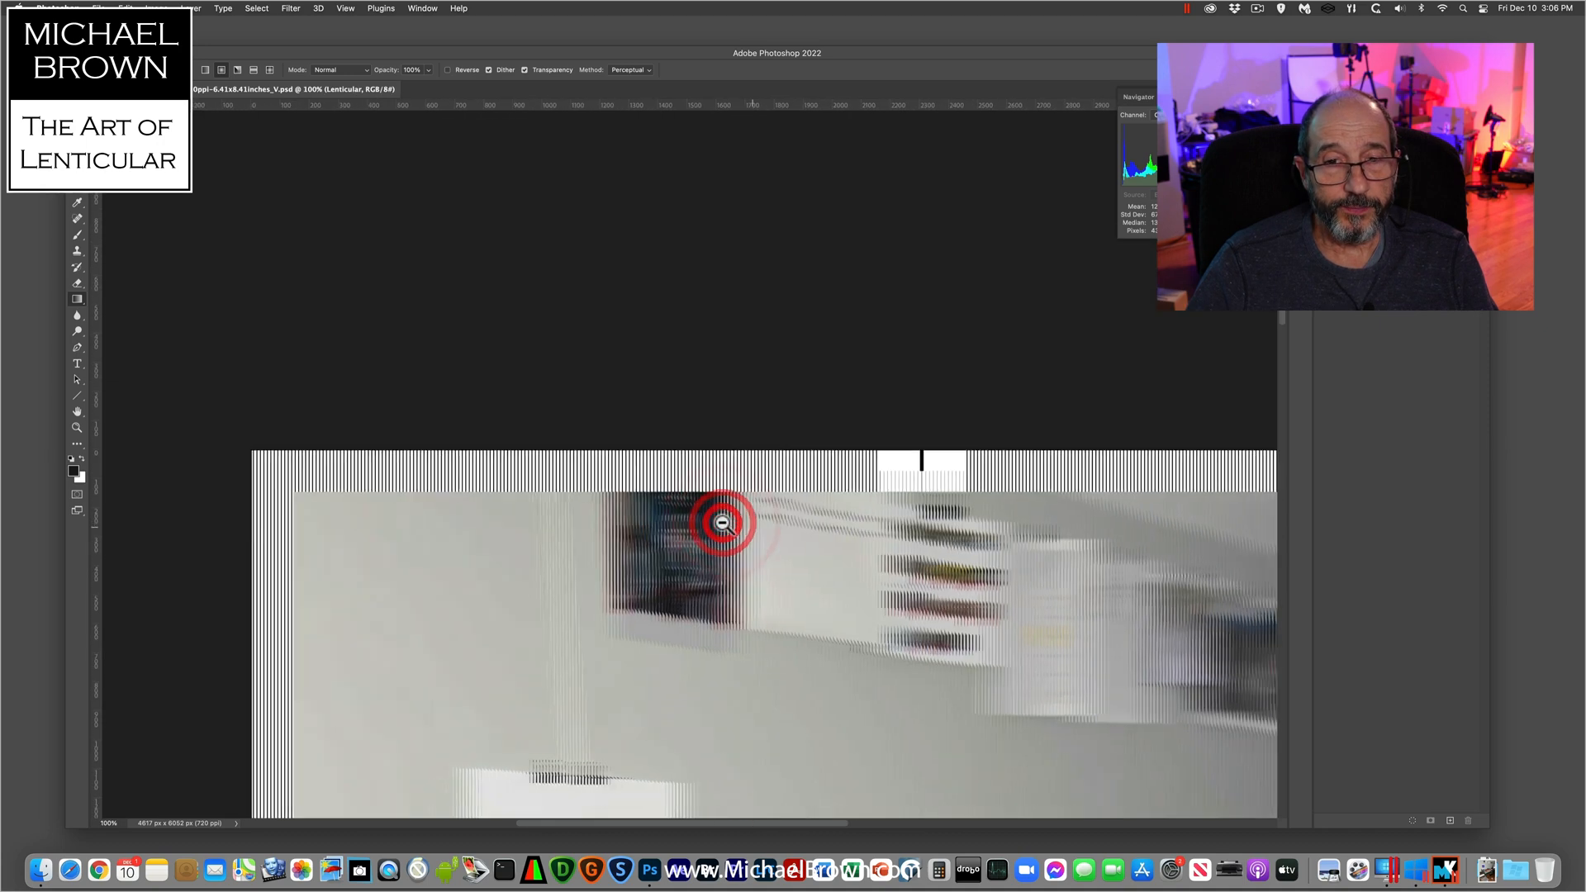
click(725, 524)
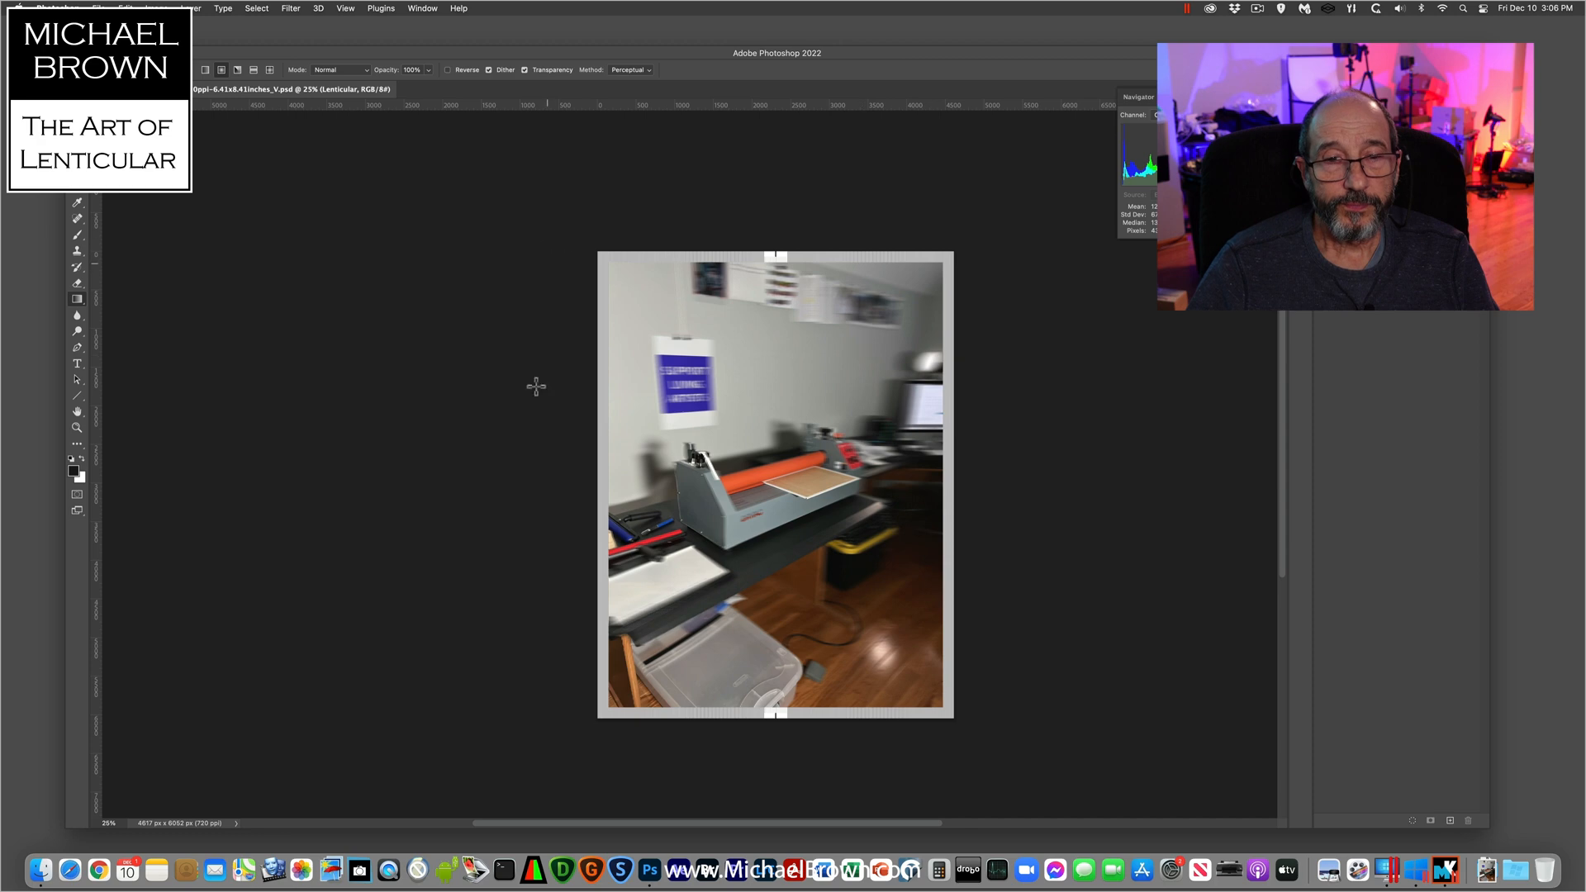
mouse_move(980, 686)
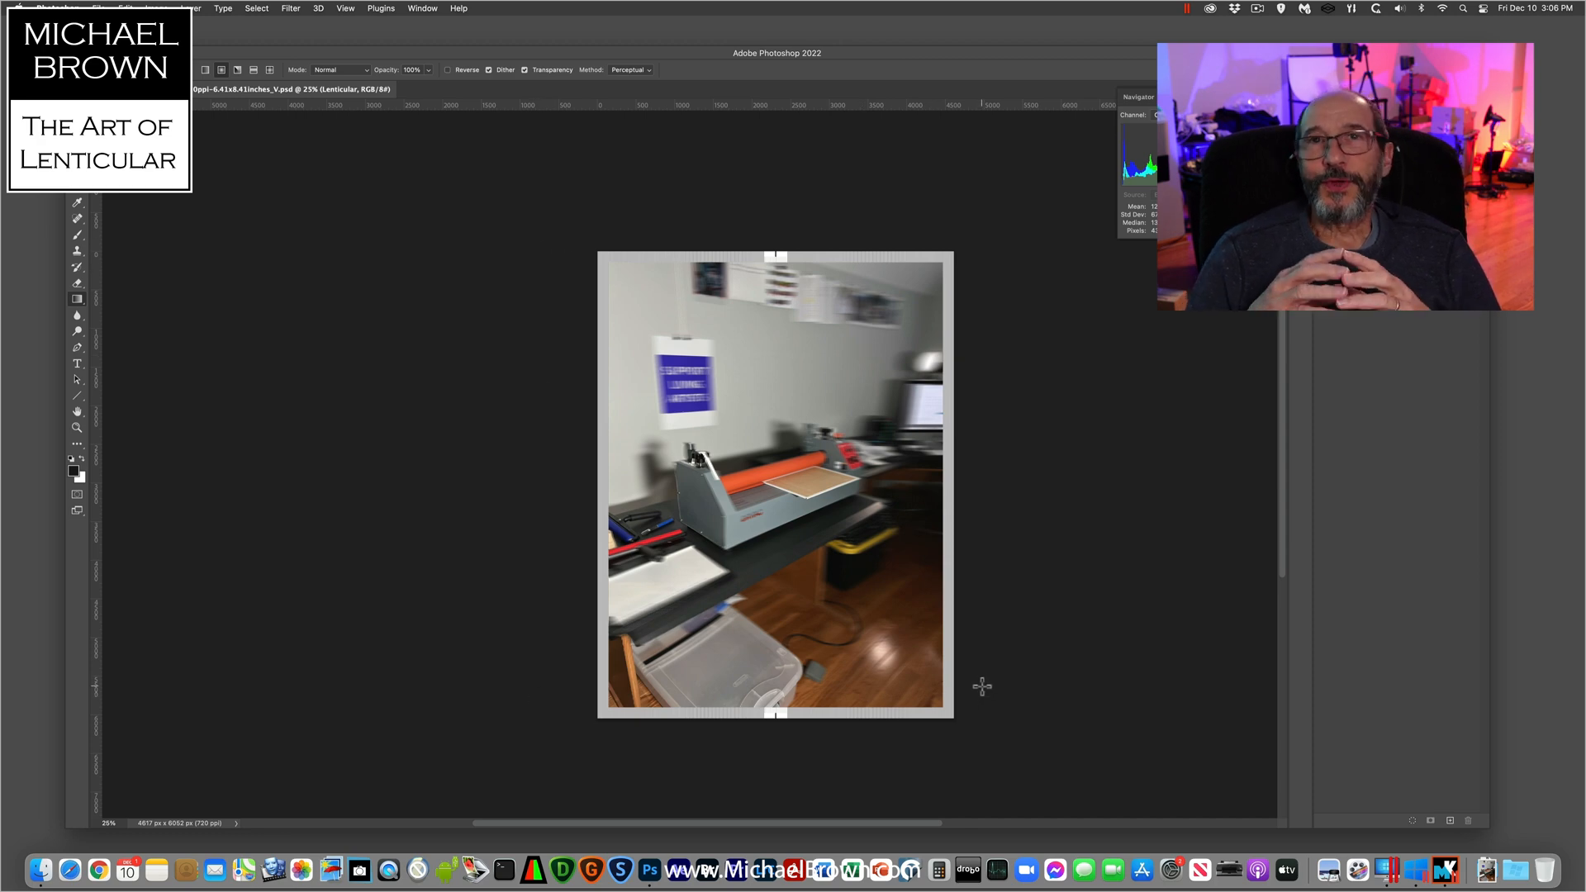